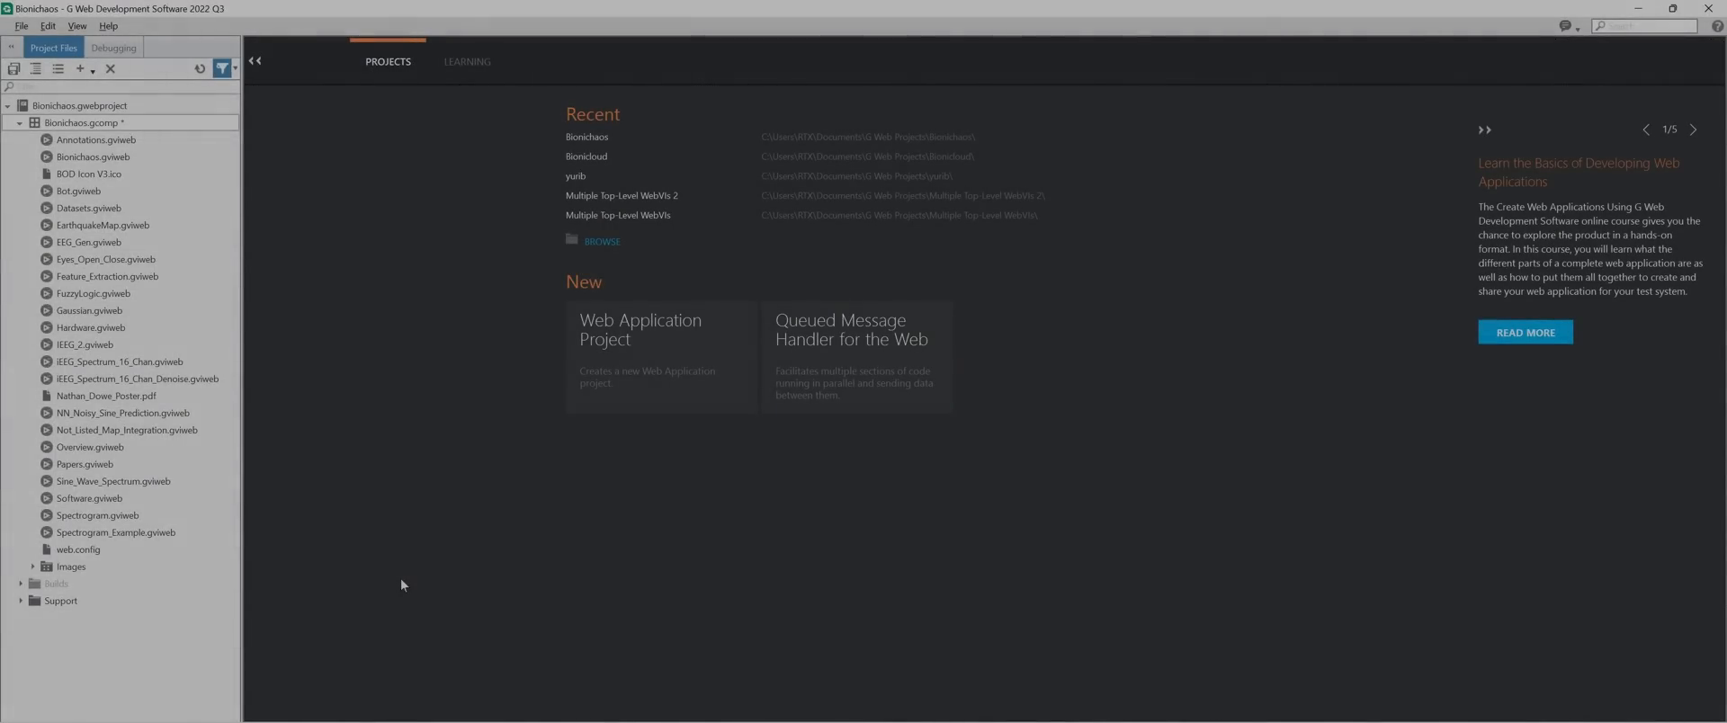
{"action": "mouse_move", "coordinate": [248, 184]}
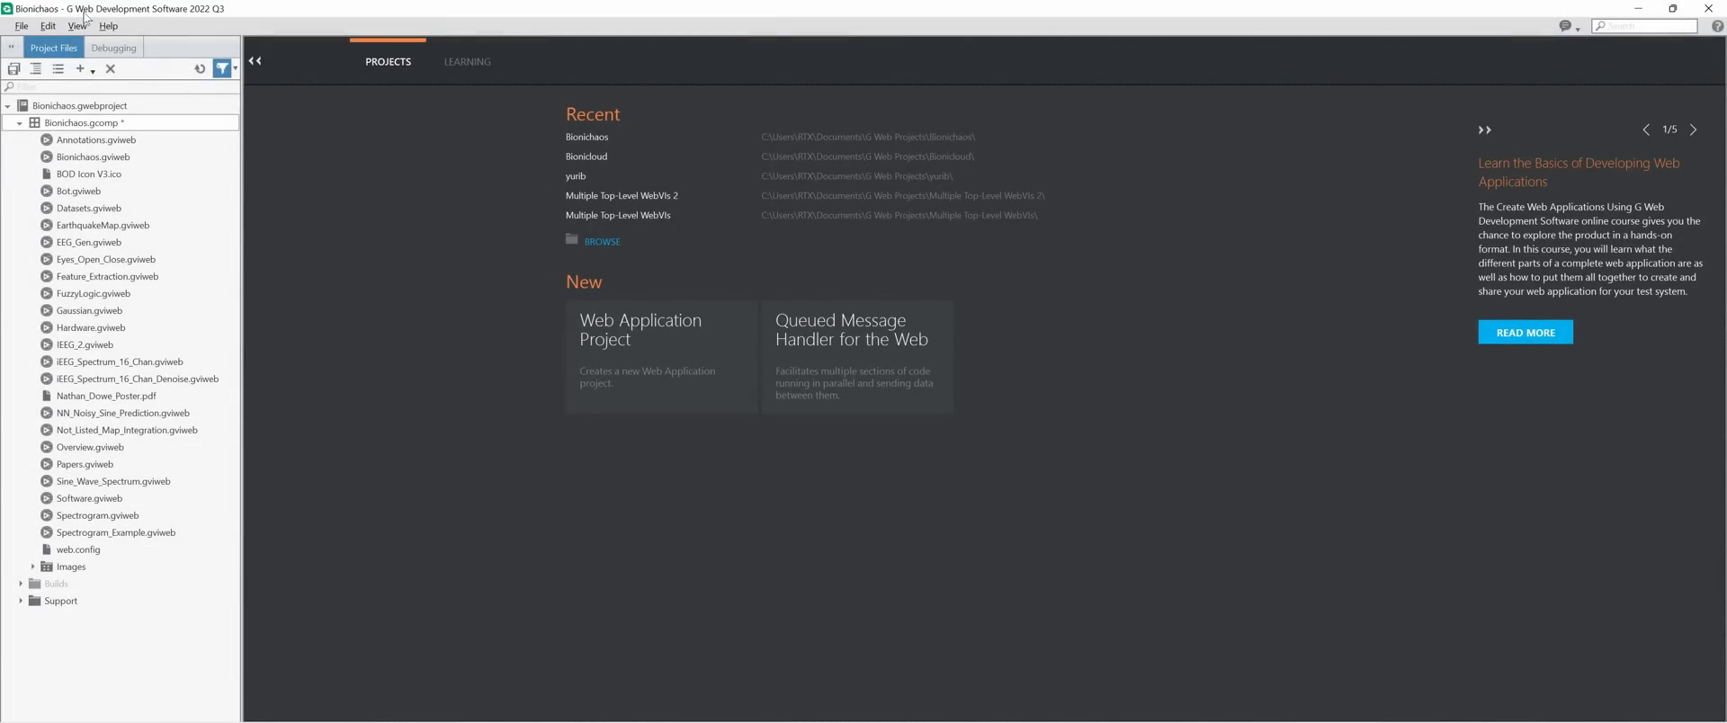
{"action": "mouse_move", "coordinate": [151, 12]}
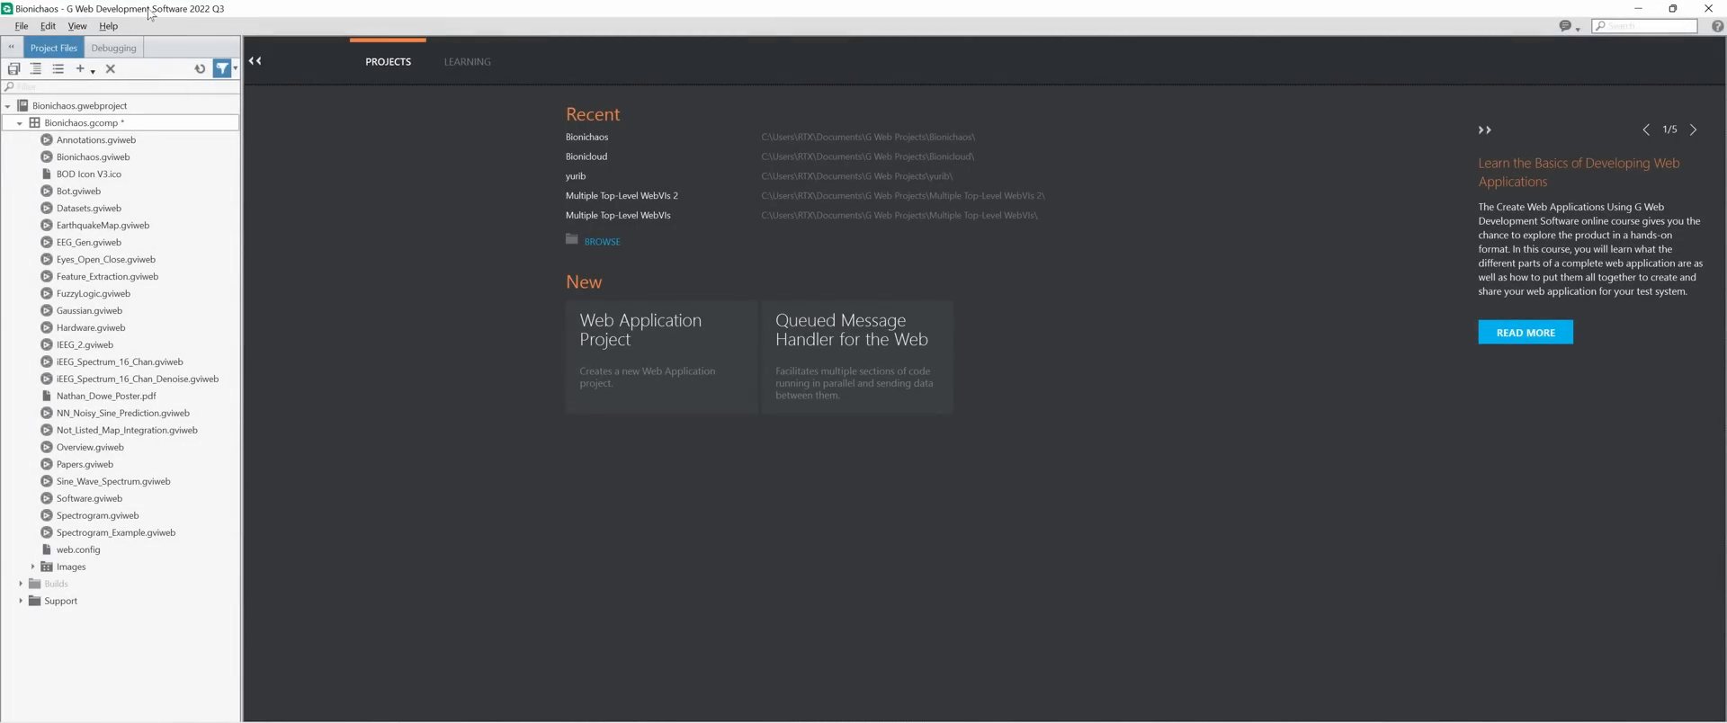
{"action": "mouse_move", "coordinate": [367, 241]}
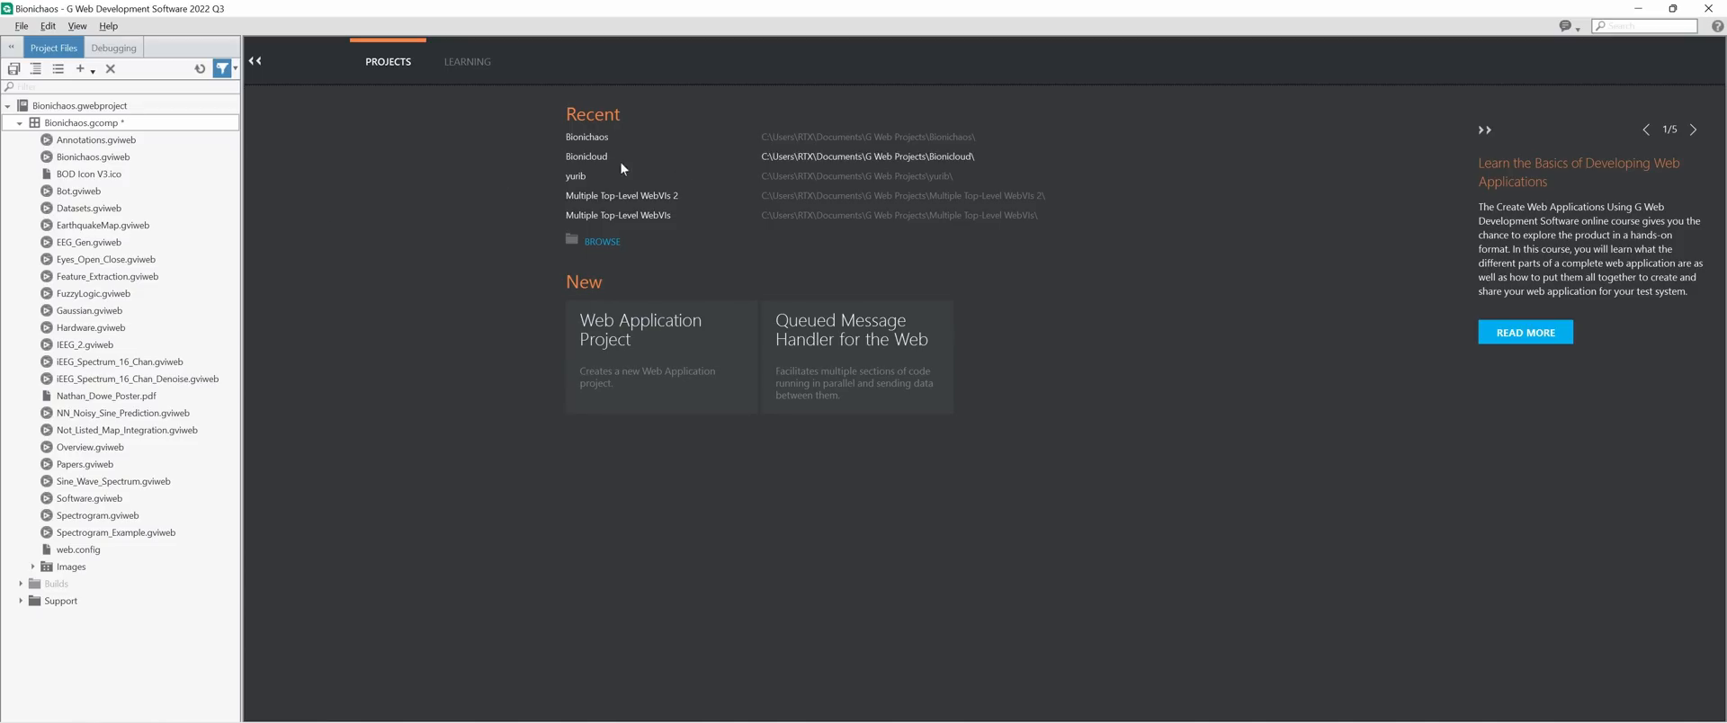
Browse the WebVI examples, return to recent projects, and select then deselect the iEEG Review 16 Chan picture.
{"action": "left_click", "coordinate": [466, 61]}
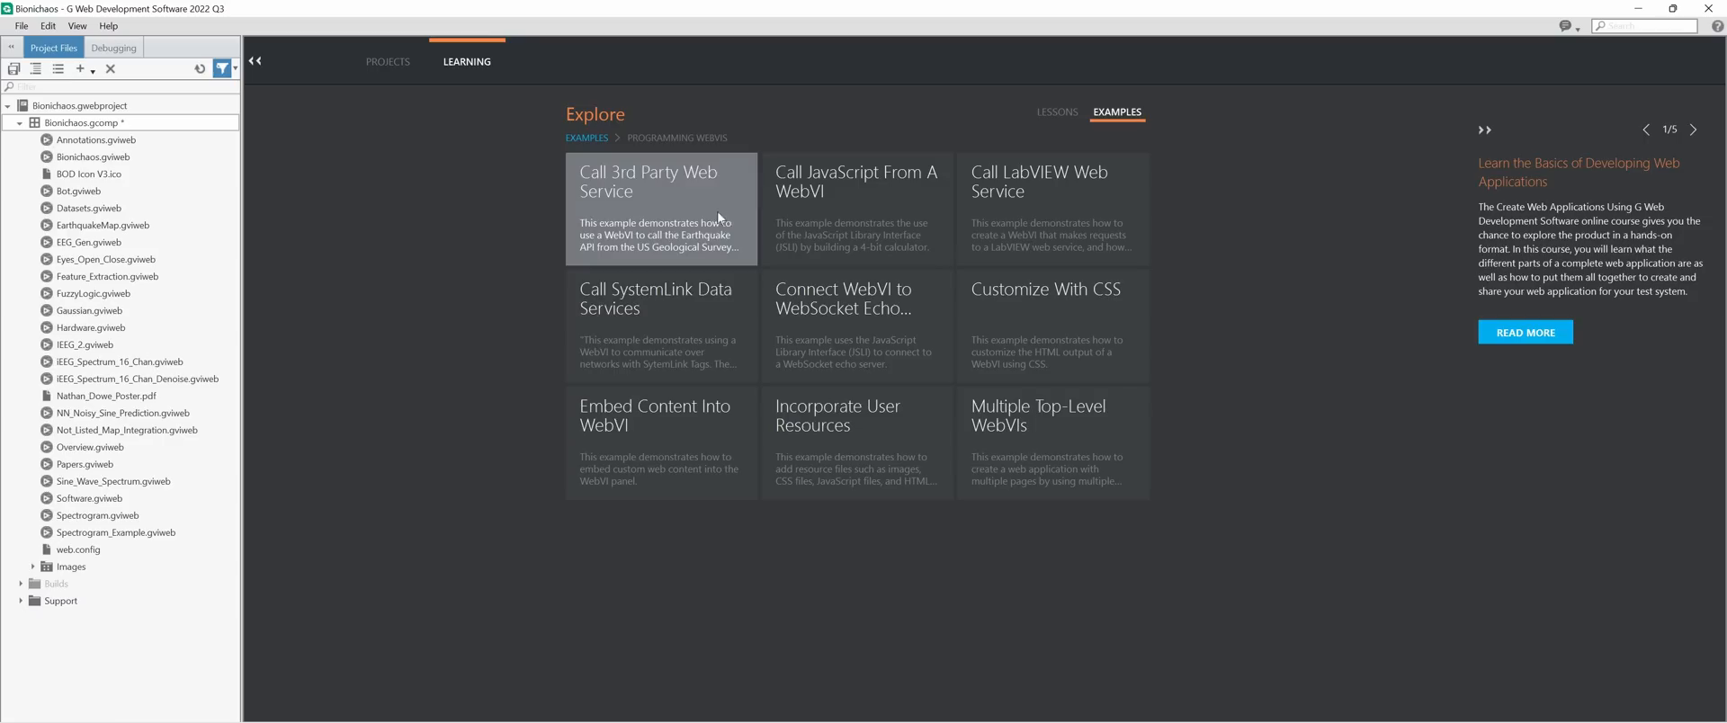
{"action": "mouse_move", "coordinate": [856, 415]}
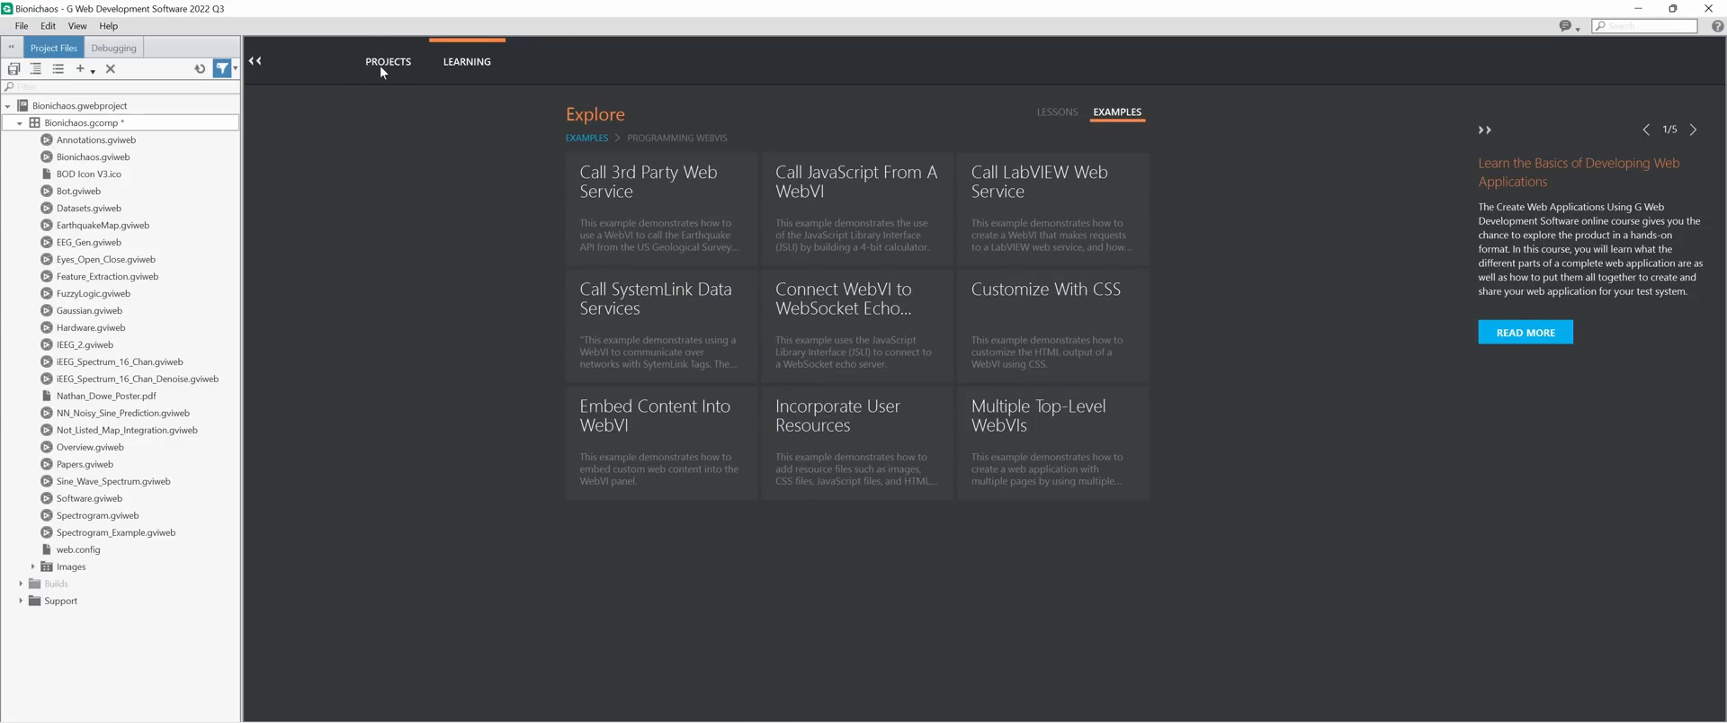
{"action": "left_click", "coordinate": [387, 61]}
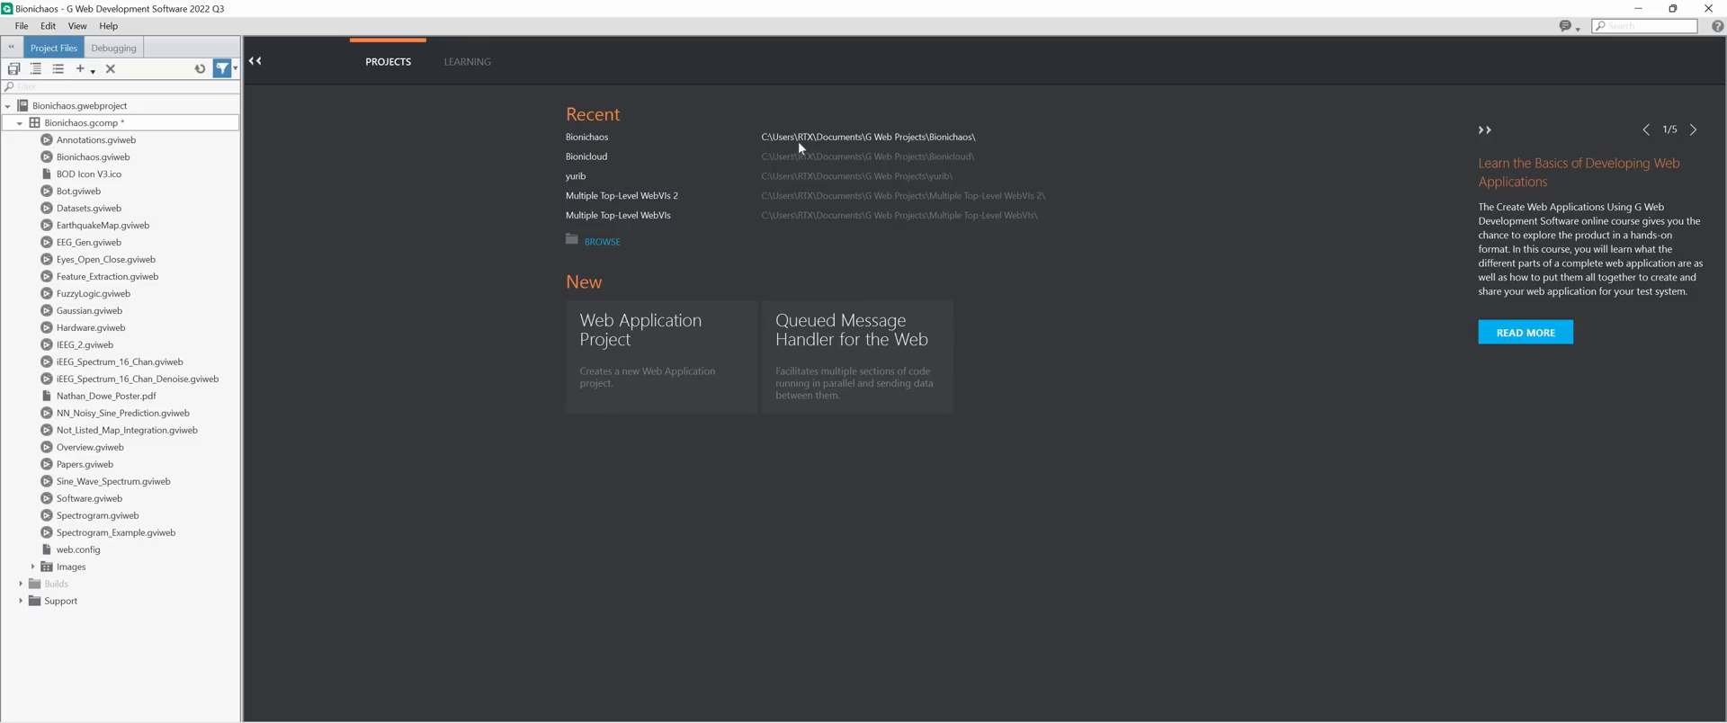
{"action": "mouse_move", "coordinate": [840, 137]}
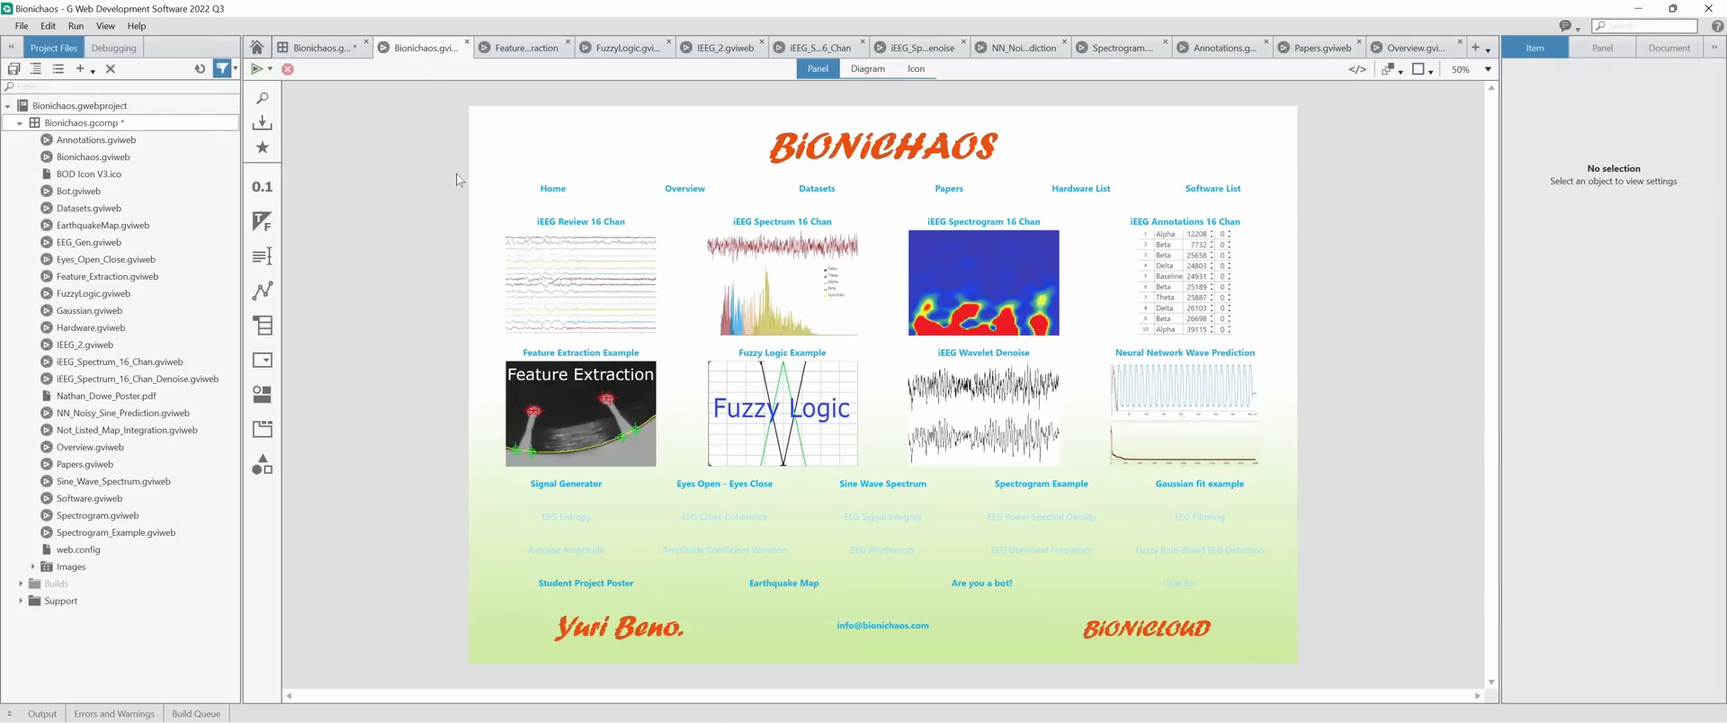
{"action": "left_click", "coordinate": [581, 281]}
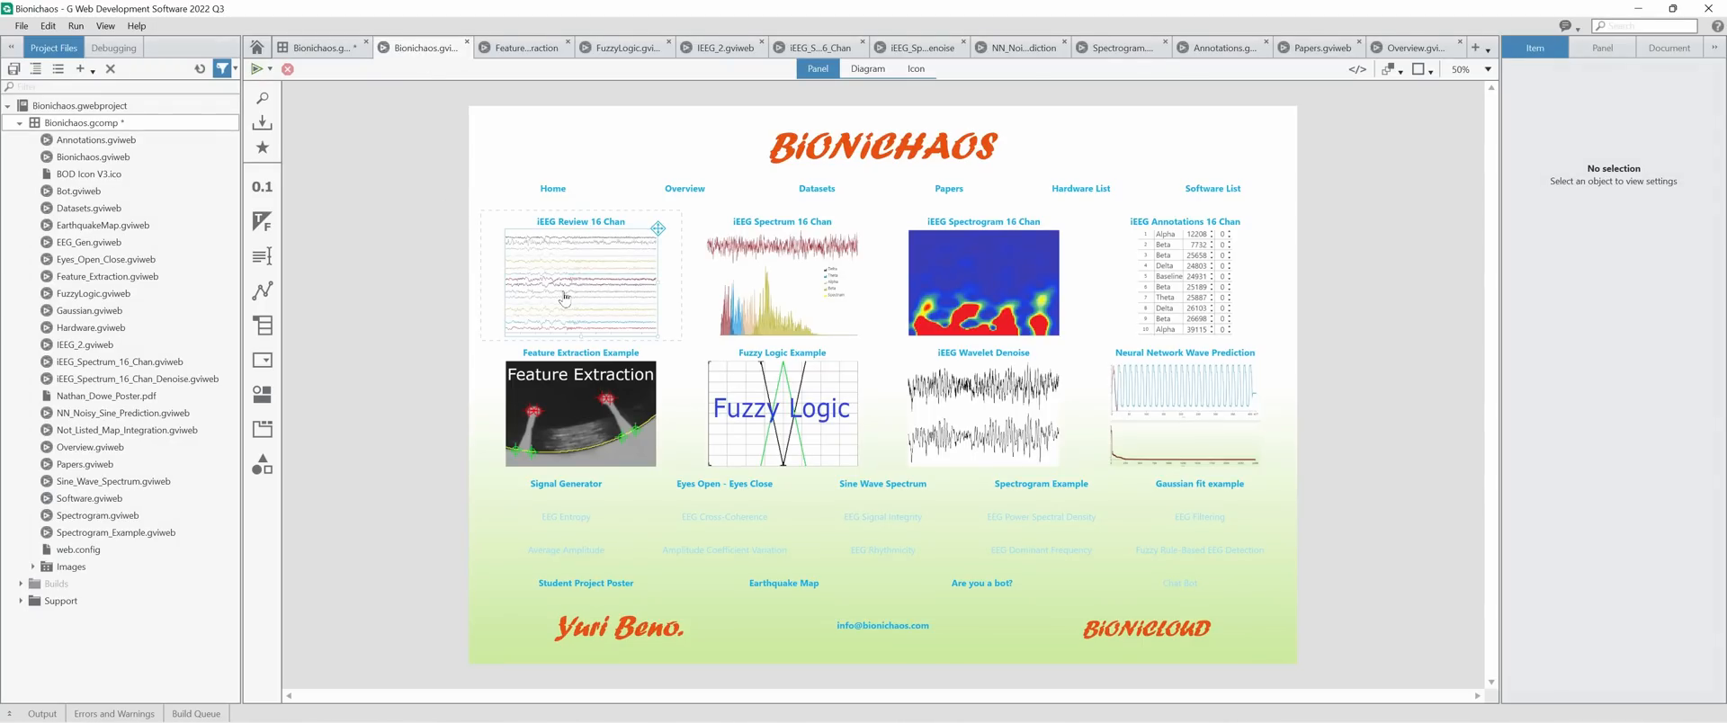
{"action": "left_click", "coordinate": [262, 255]}
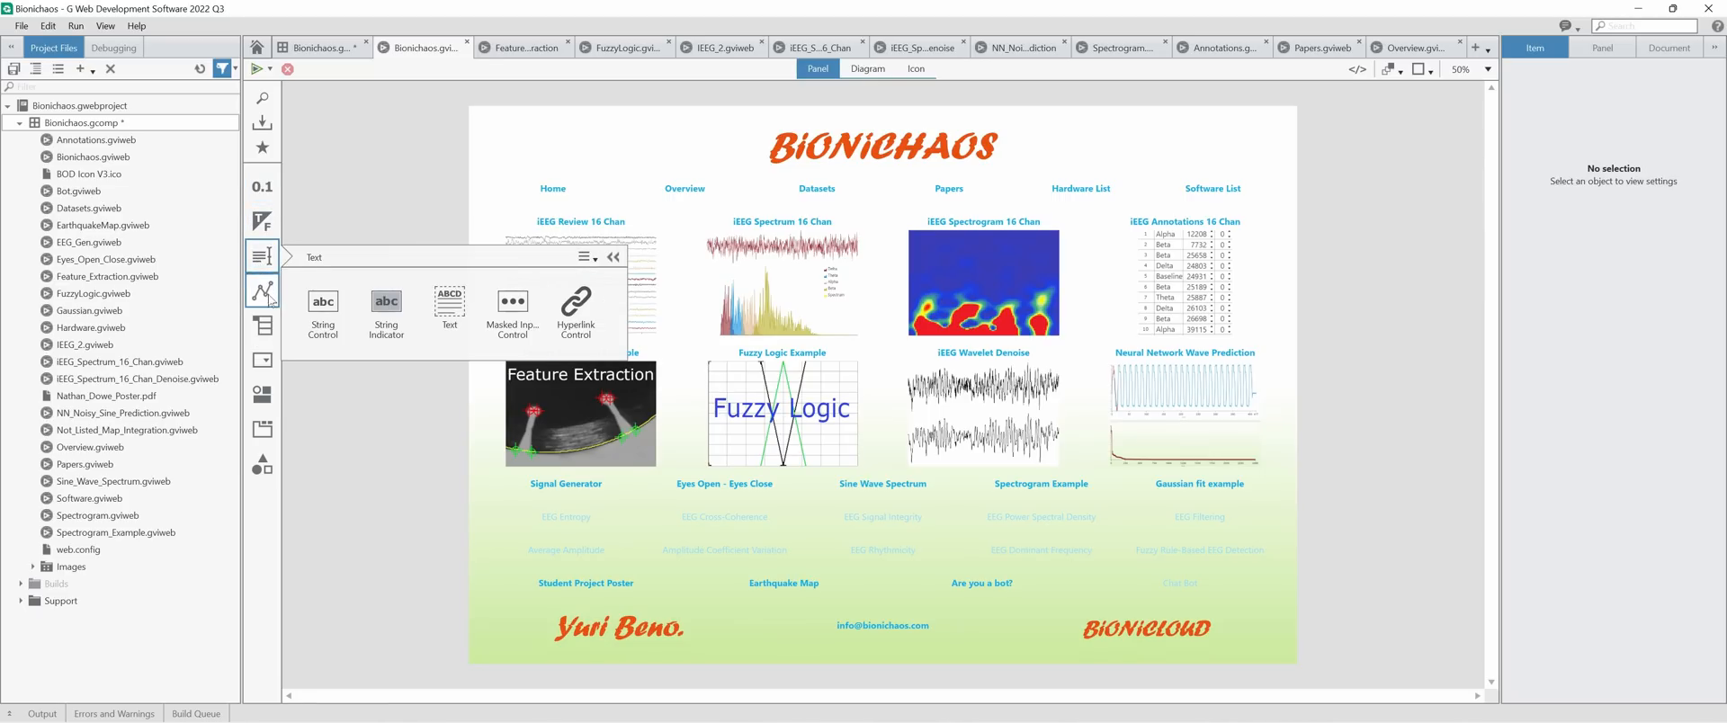
Browse the Charts, Arrays, Layouts and Decorations control palettes without adding anything.
{"action": "left_click", "coordinate": [262, 291]}
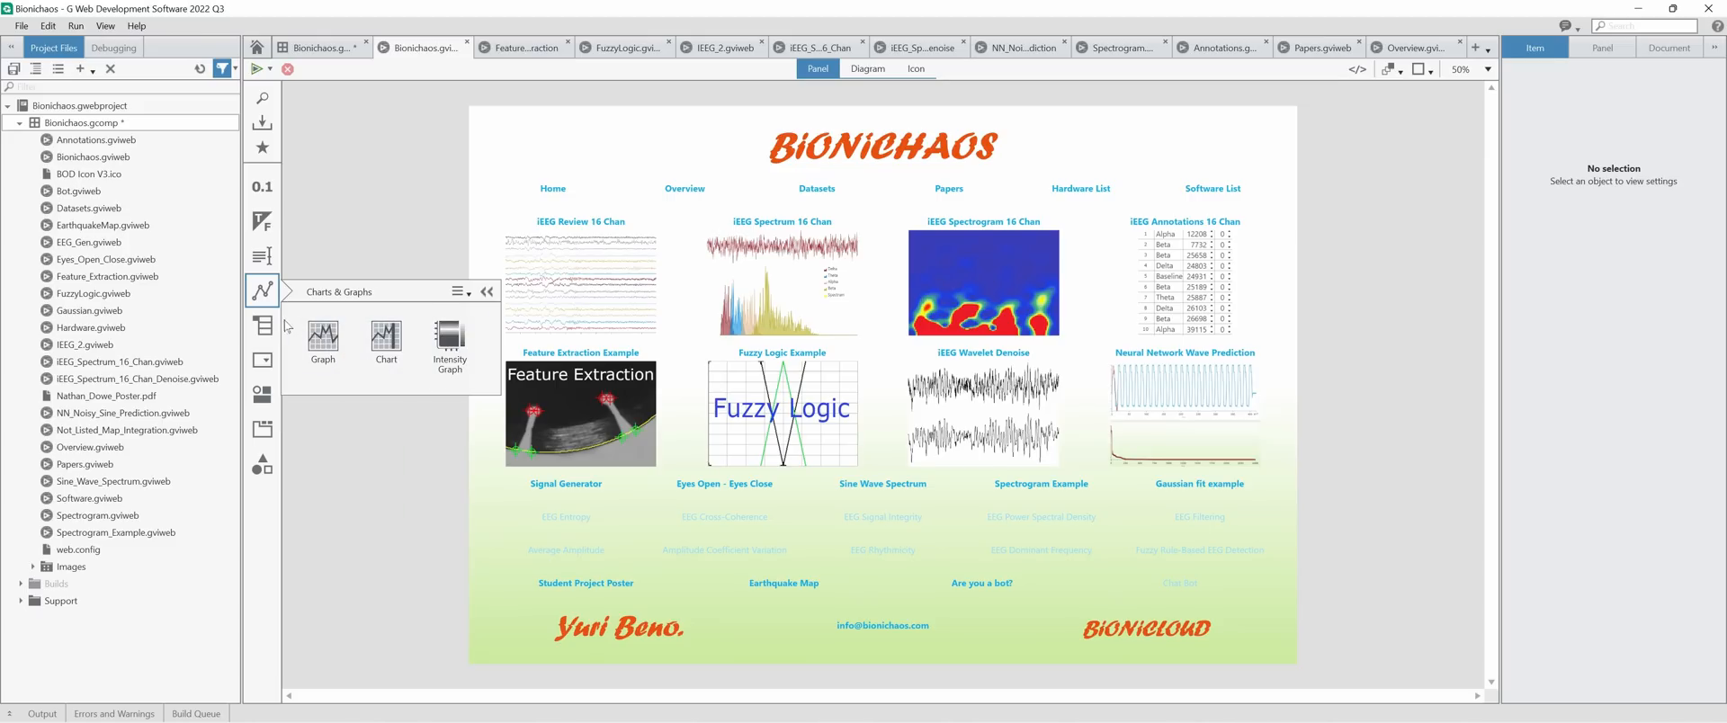
{"action": "left_click", "coordinate": [262, 359]}
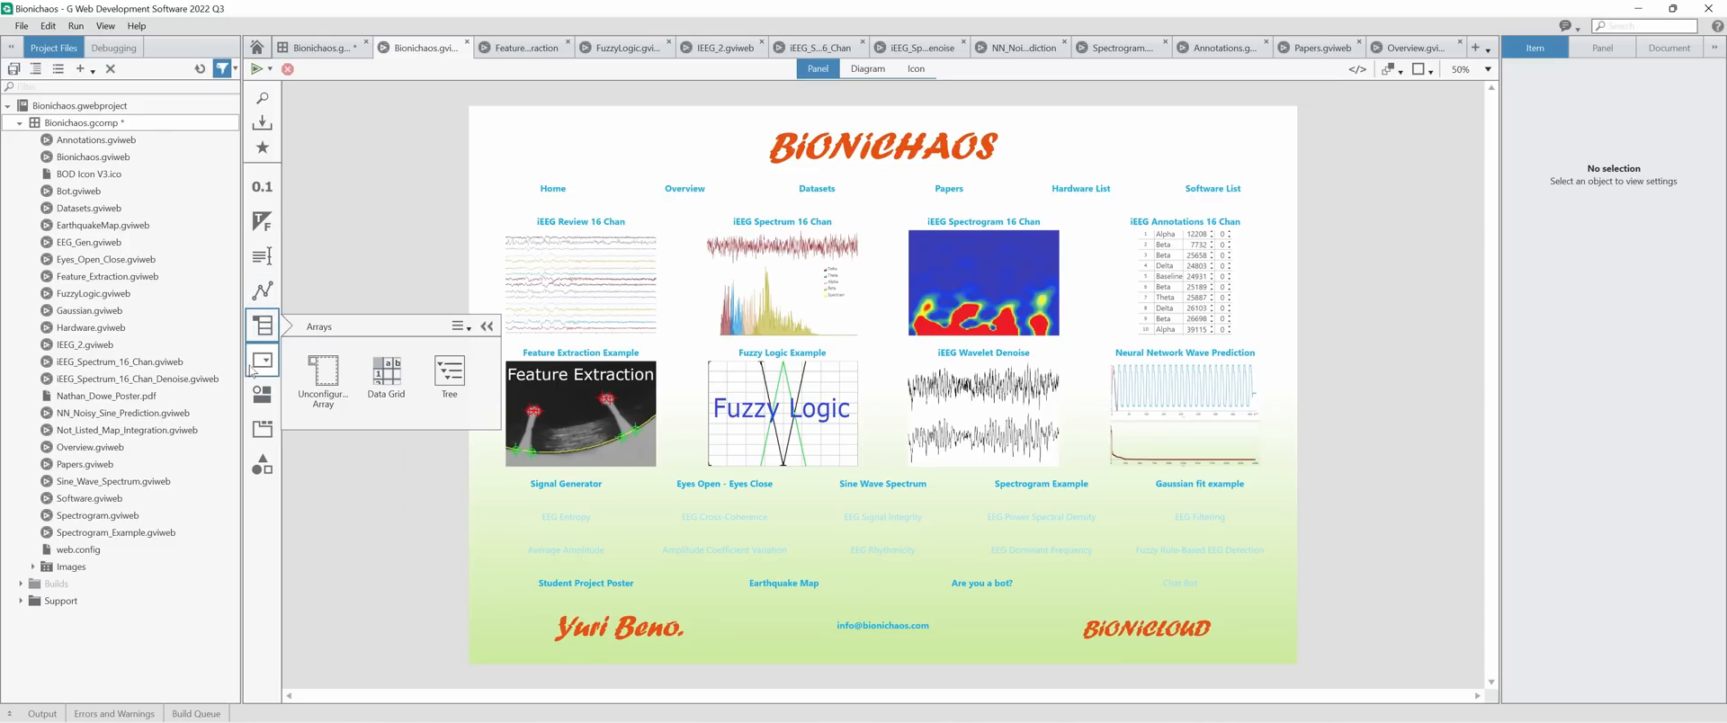
{"action": "left_click", "coordinate": [262, 361]}
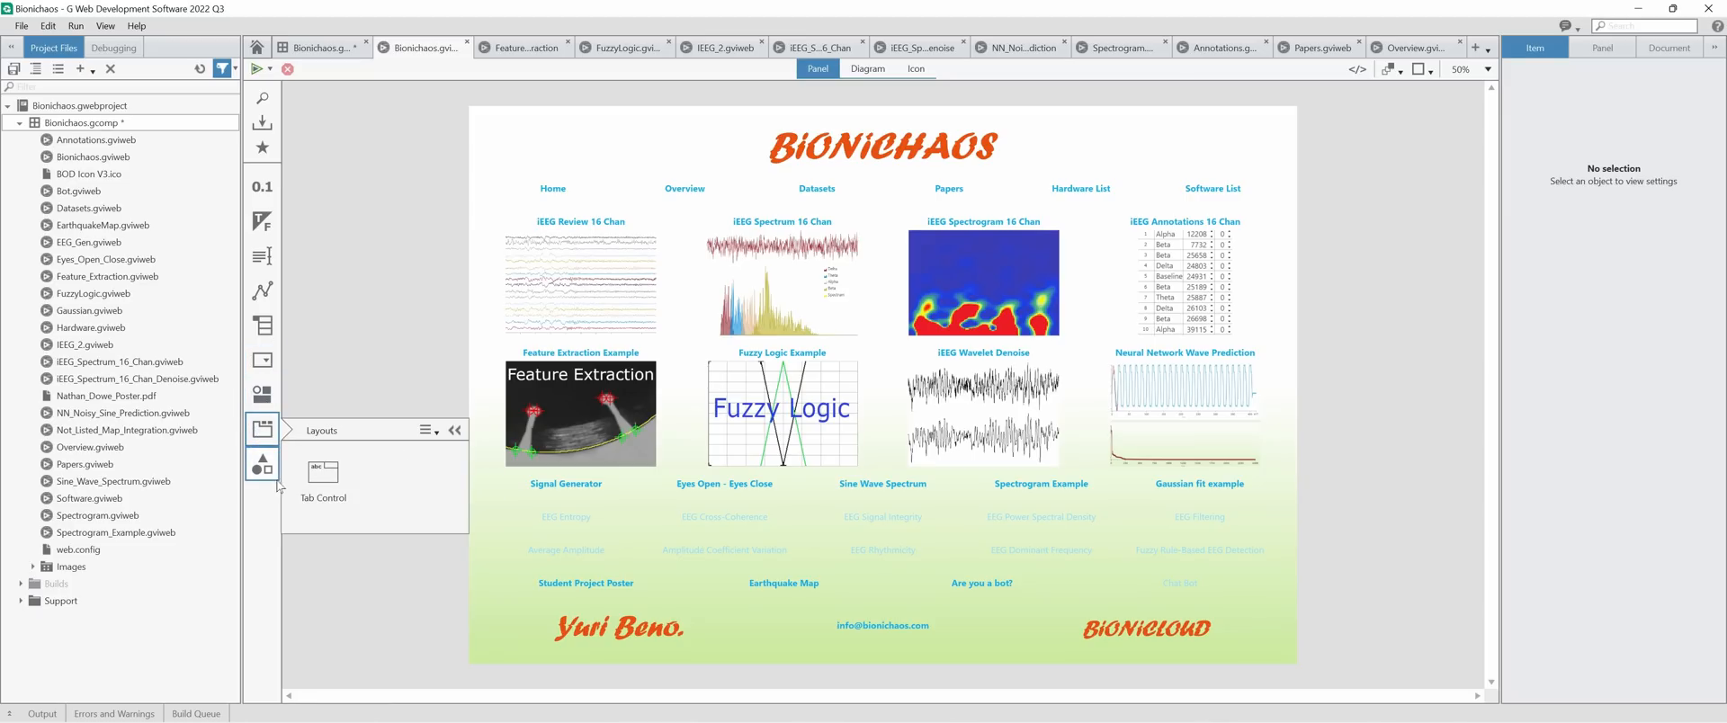
{"action": "left_click", "coordinate": [263, 464]}
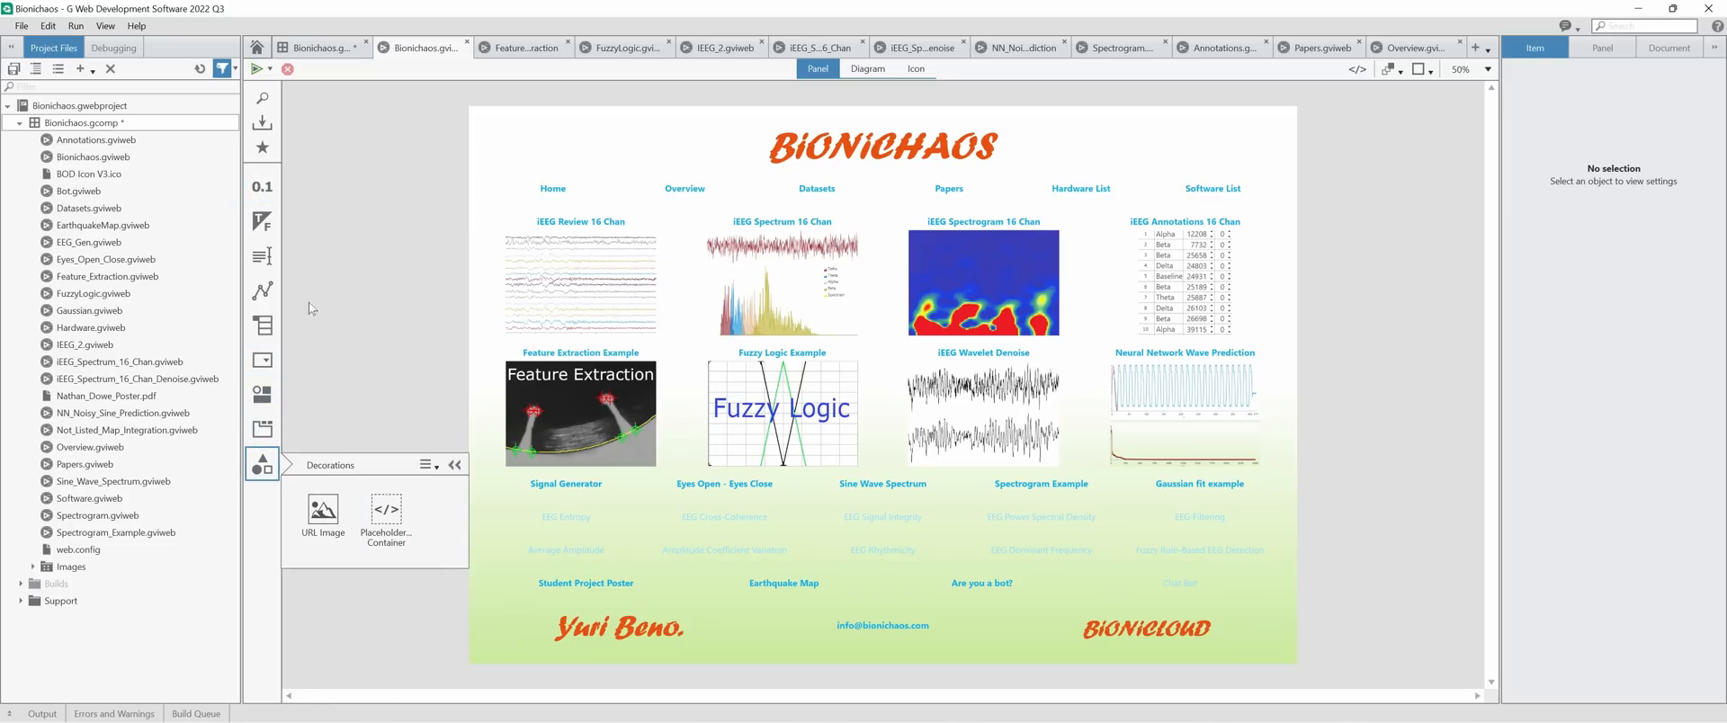
{"action": "left_click", "coordinate": [263, 463]}
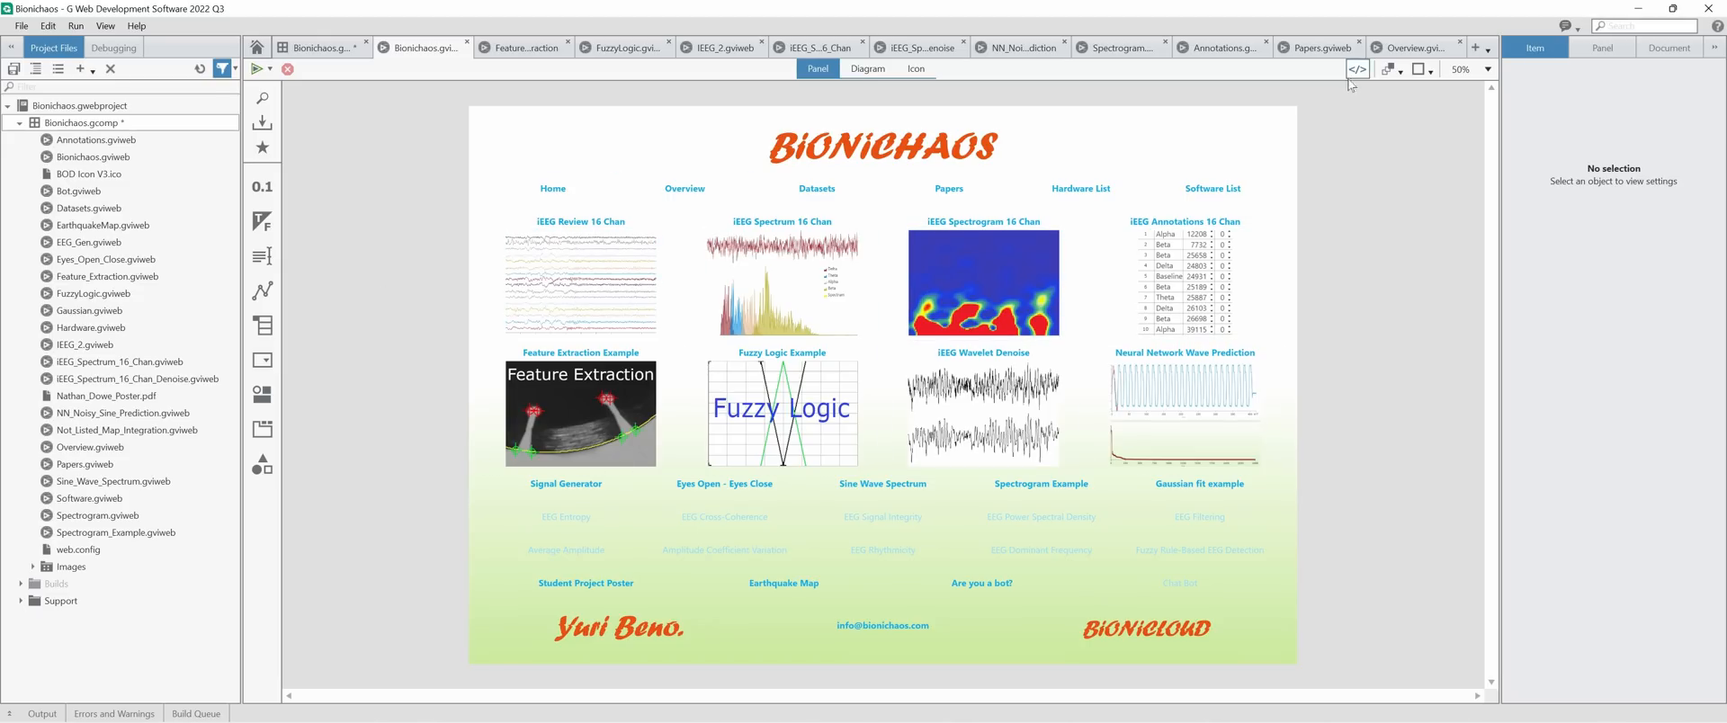
Run the Feature Extraction WebVI and switch the display to the raw image without features.
{"action": "left_click", "coordinate": [1356, 70]}
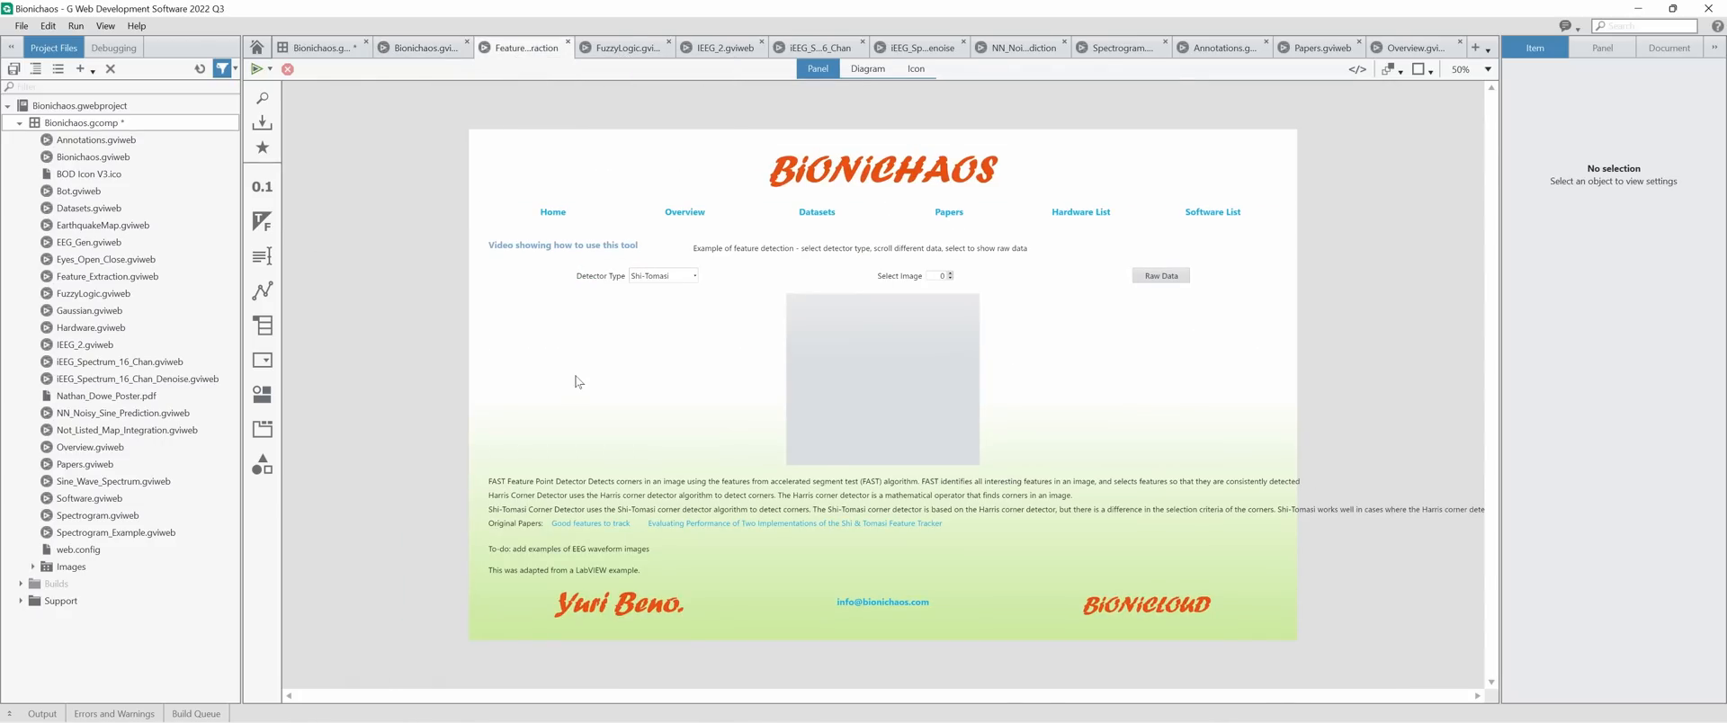
{"action": "left_click", "coordinate": [257, 68]}
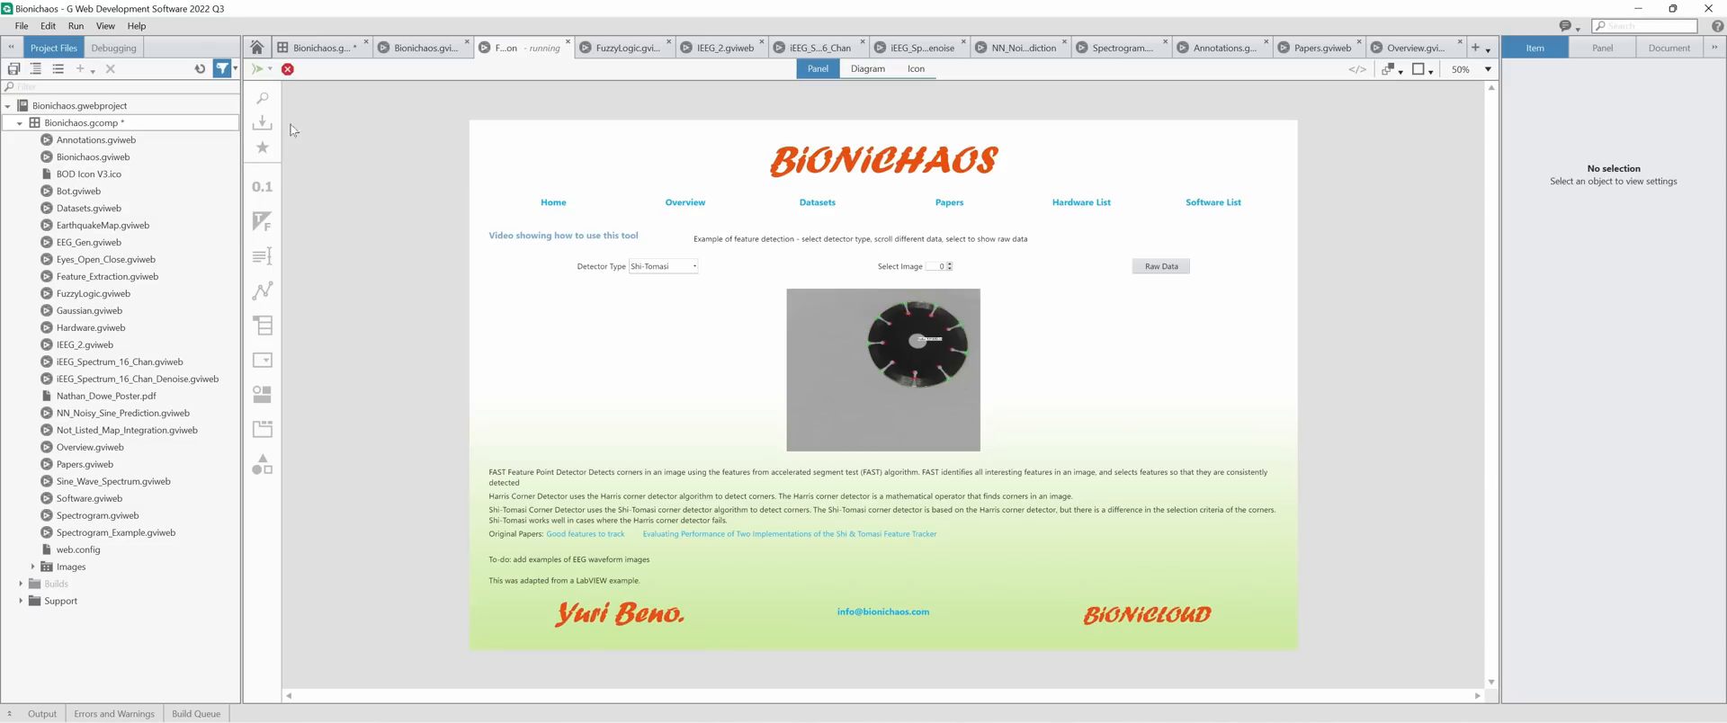
{"action": "mouse_move", "coordinate": [937, 254]}
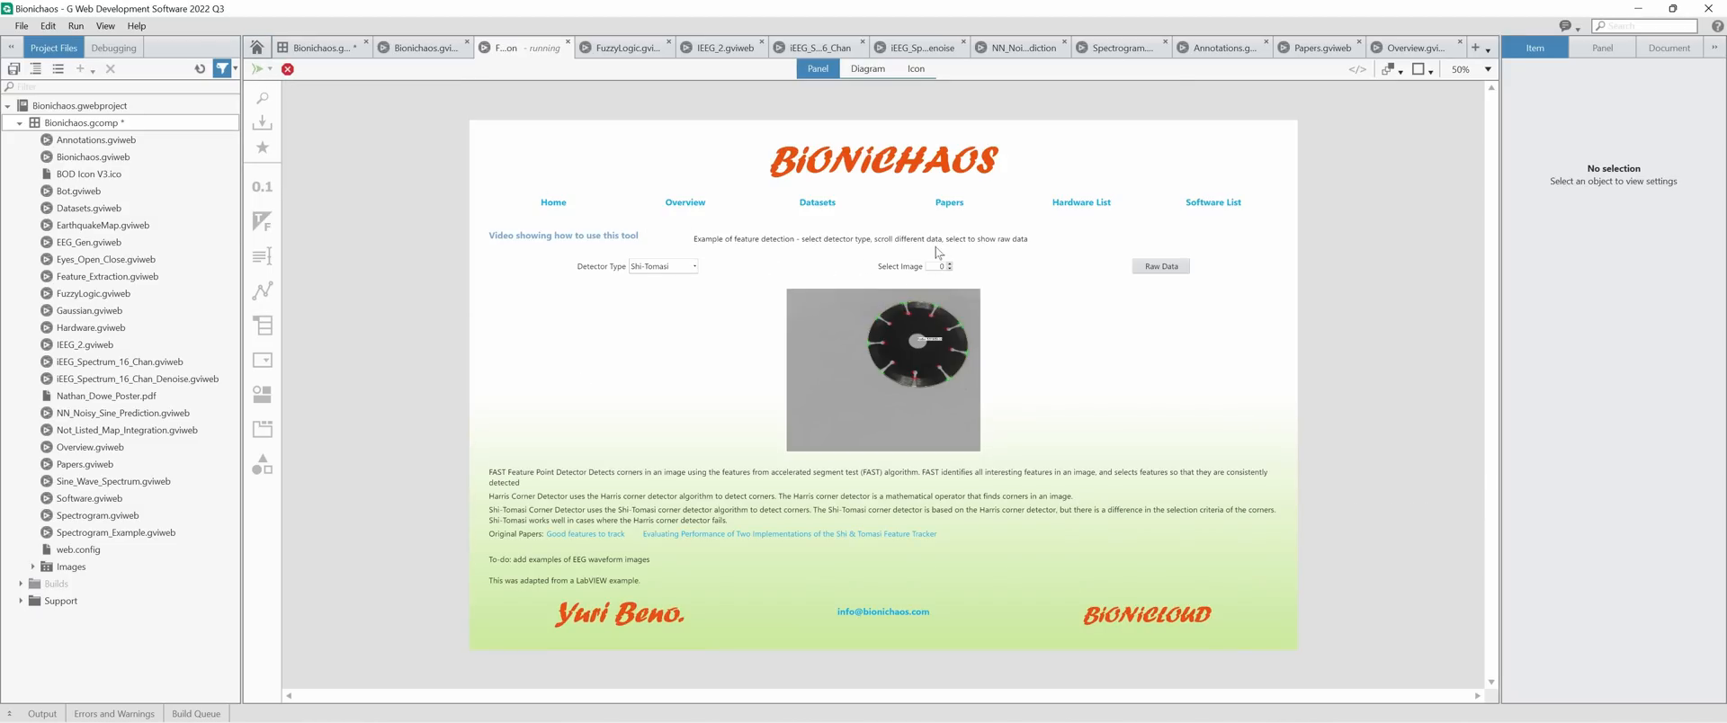
{"action": "mouse_move", "coordinate": [881, 322]}
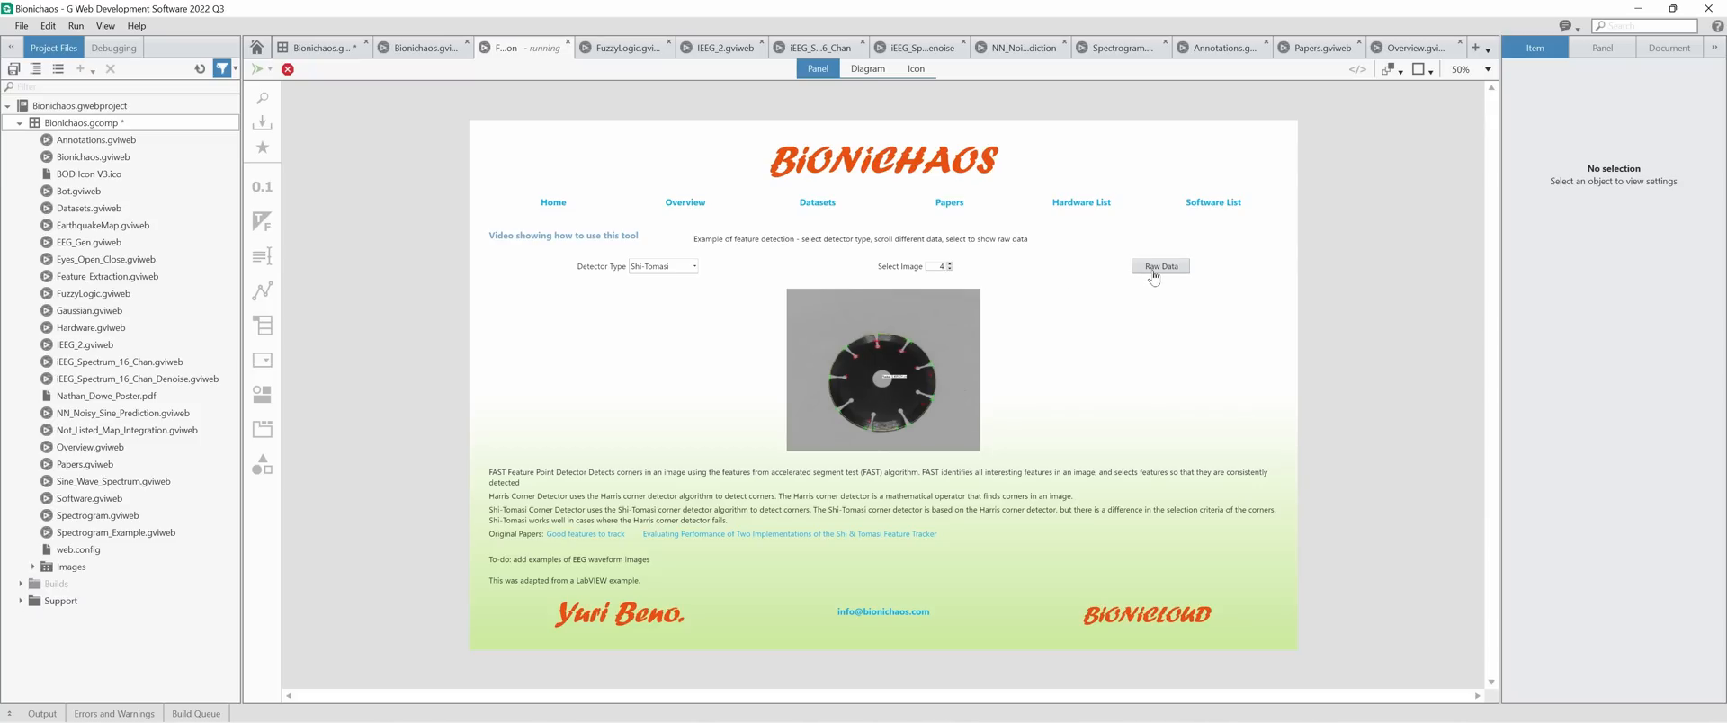
{"action": "left_click", "coordinate": [1160, 265]}
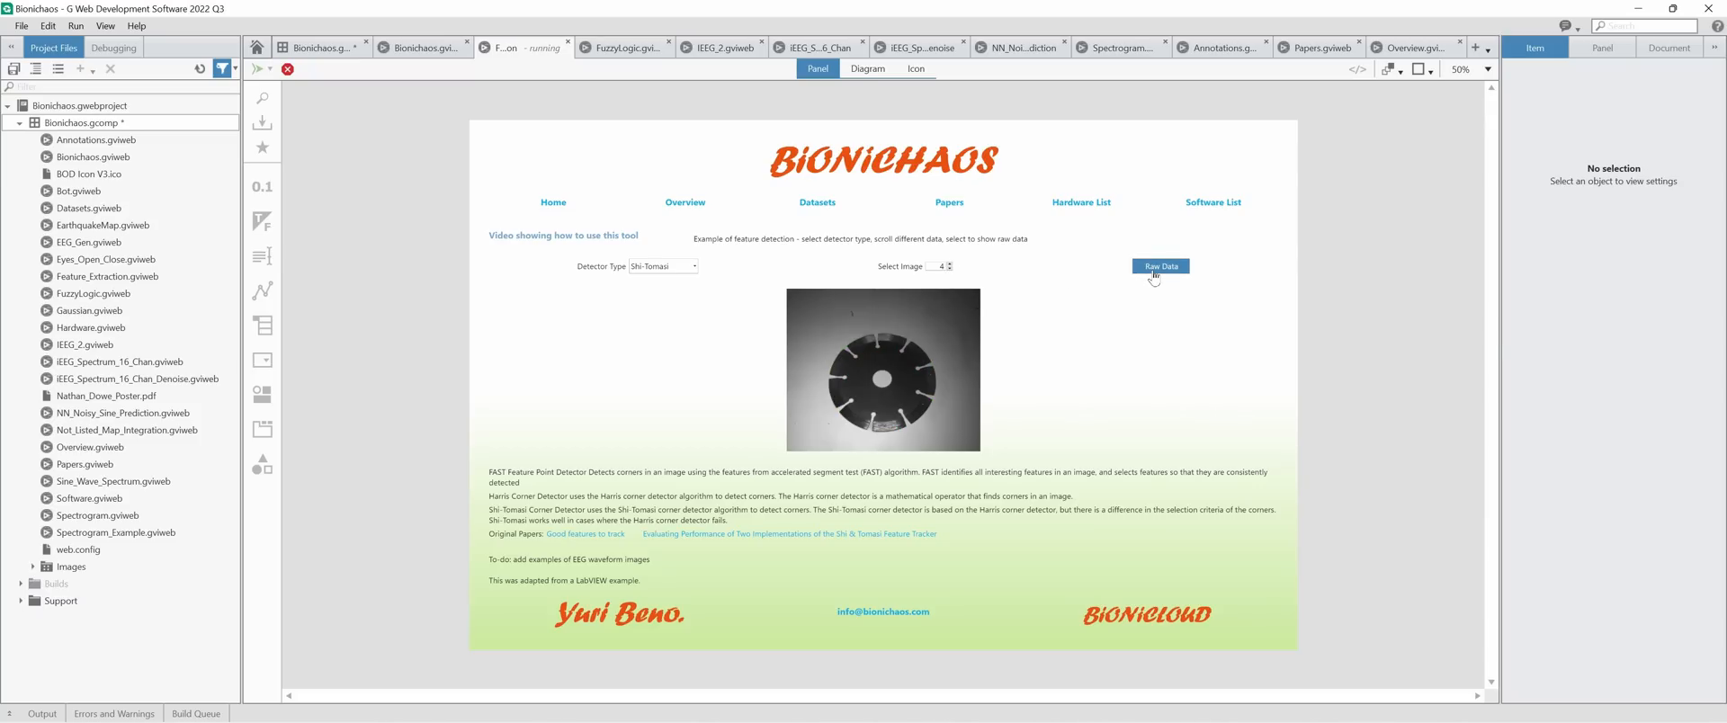
Change the detector type from FAST to Harris on the running page.
{"action": "left_click", "coordinate": [662, 265]}
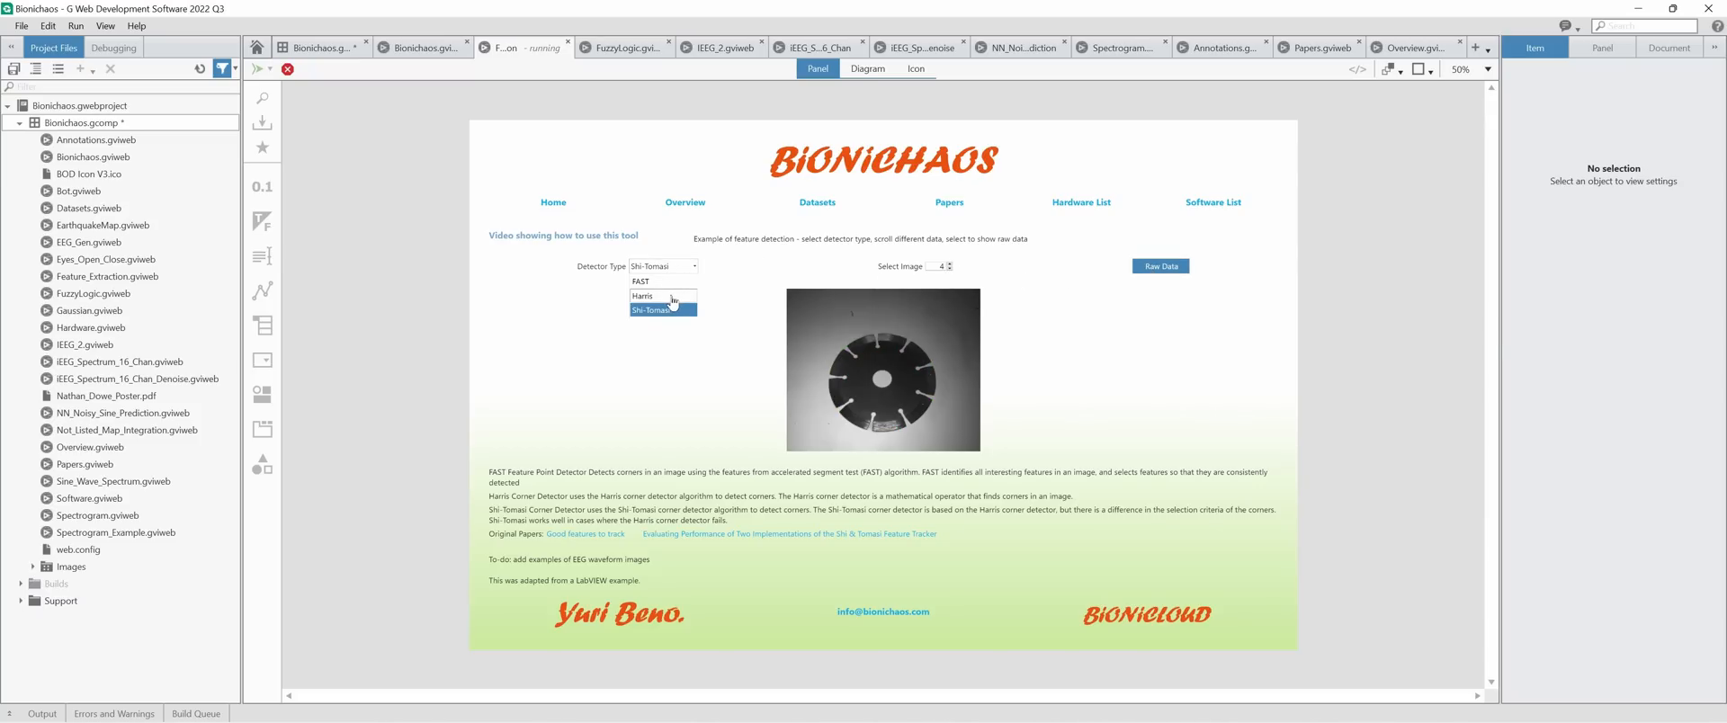
{"action": "left_click", "coordinate": [642, 297]}
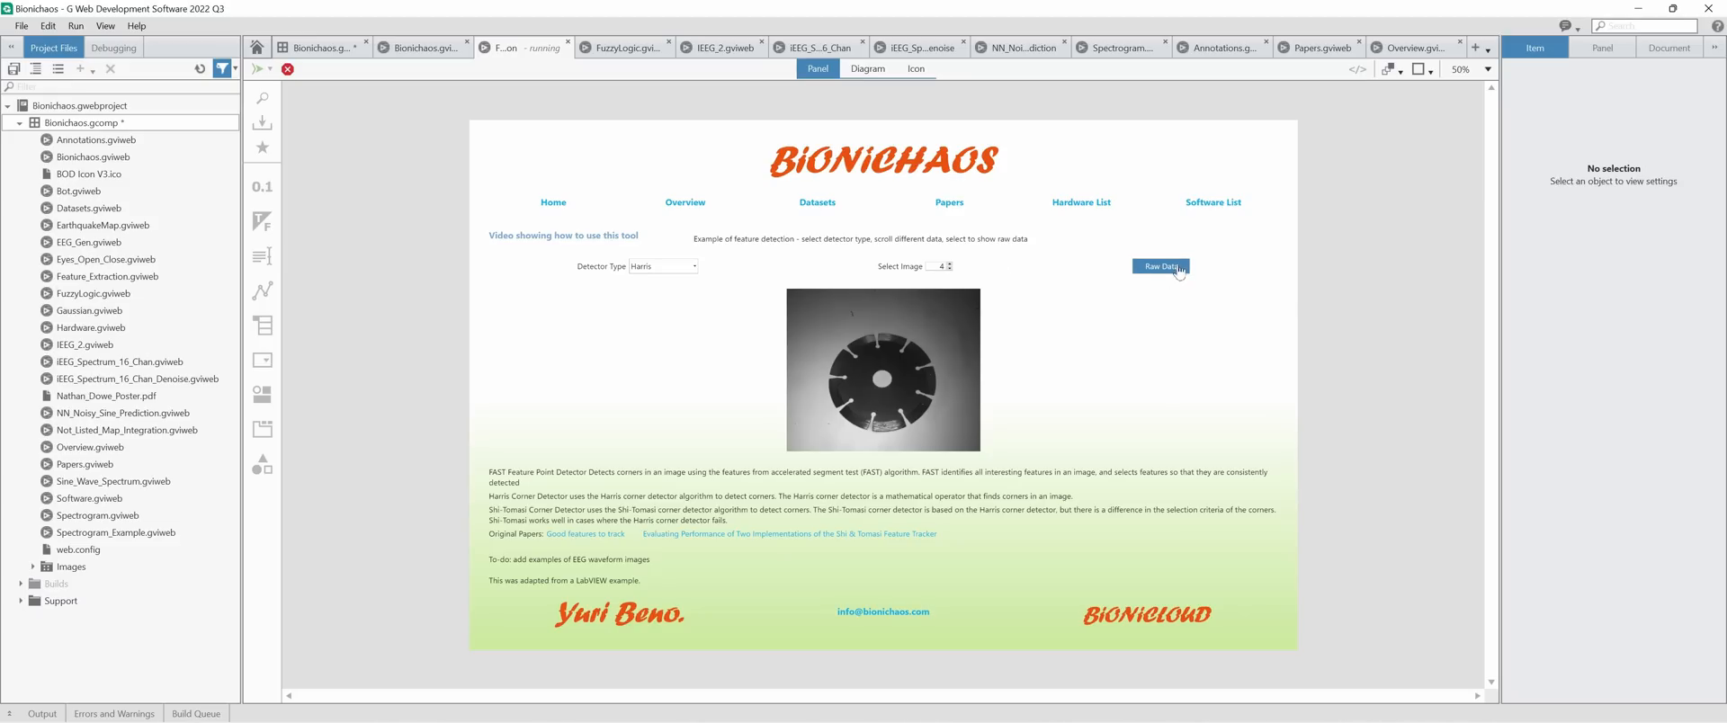
{"action": "left_click", "coordinate": [662, 265]}
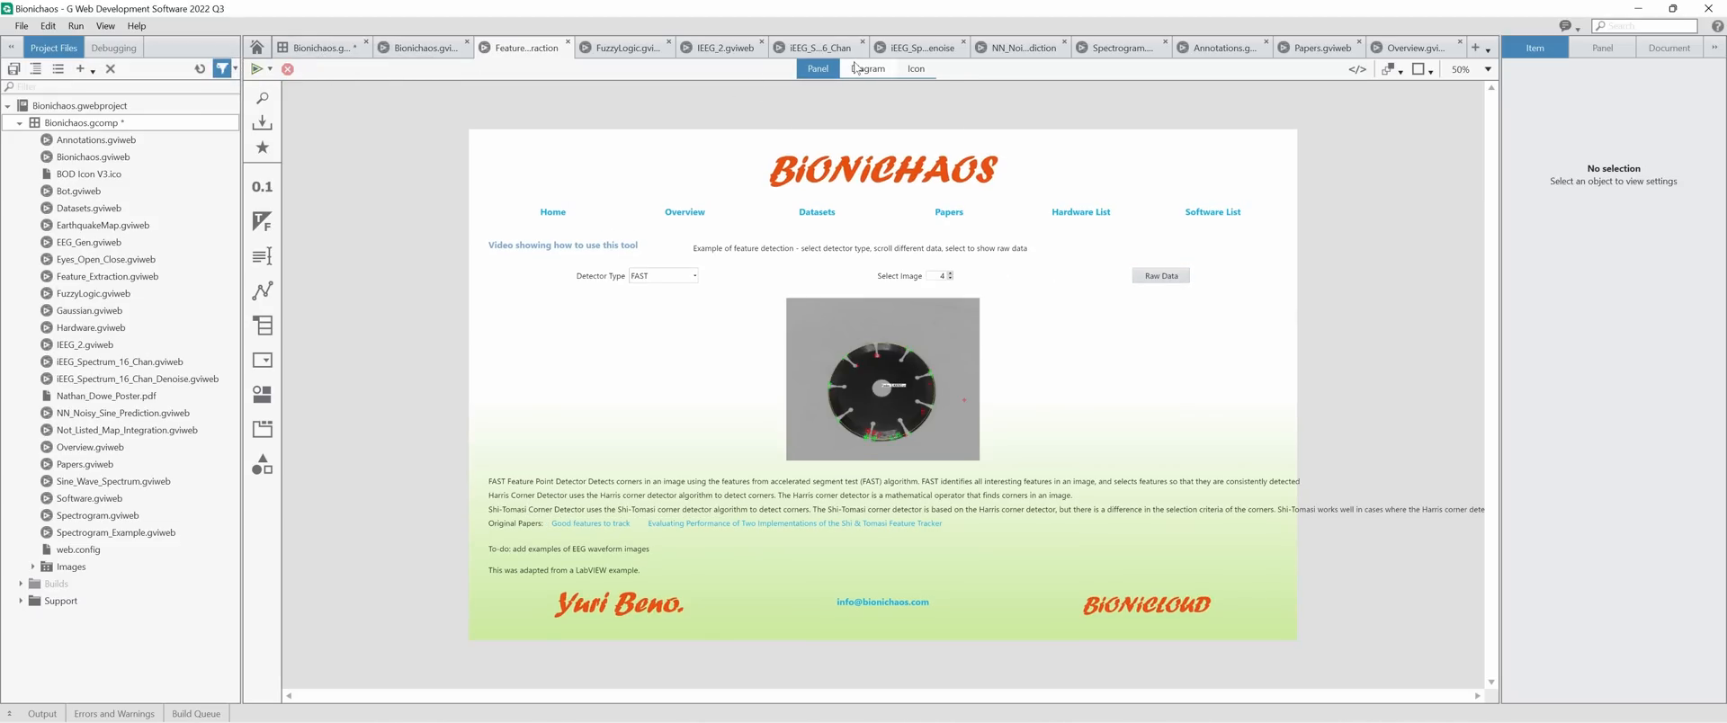
{"action": "left_click", "coordinate": [867, 69]}
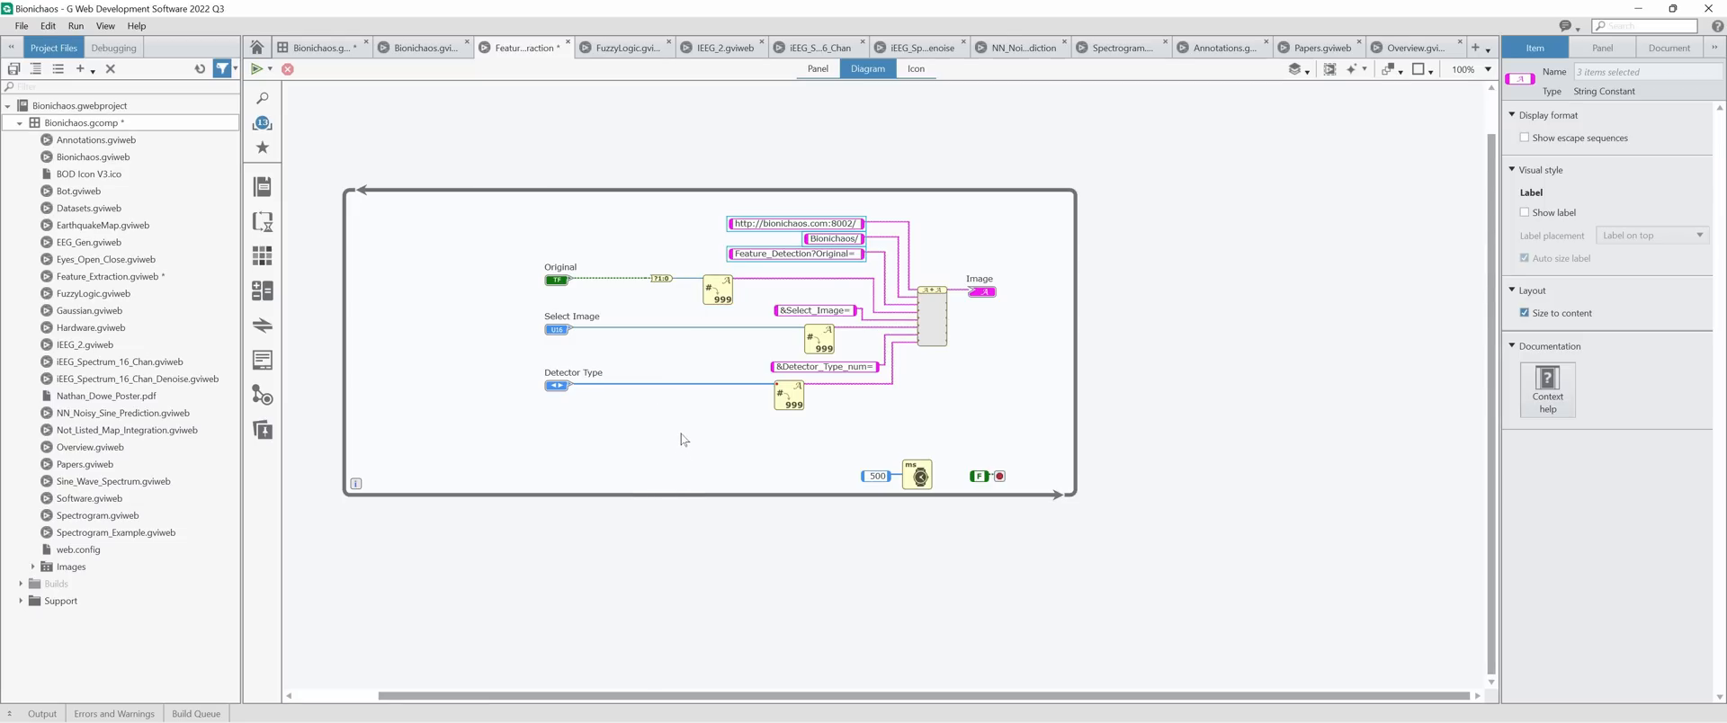
{"action": "left_click", "coordinate": [698, 238]}
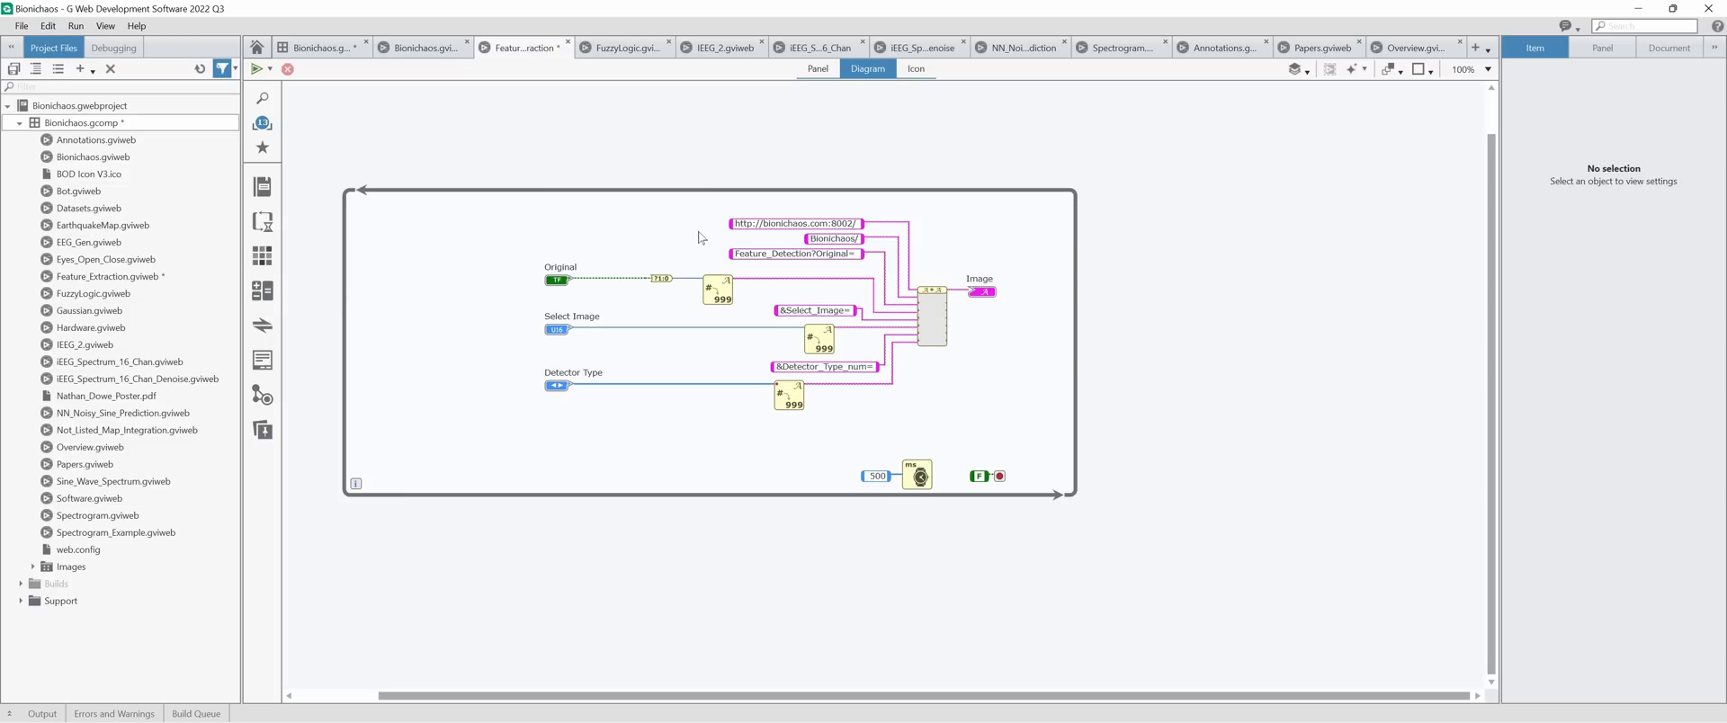
{"action": "left_click", "coordinate": [979, 291]}
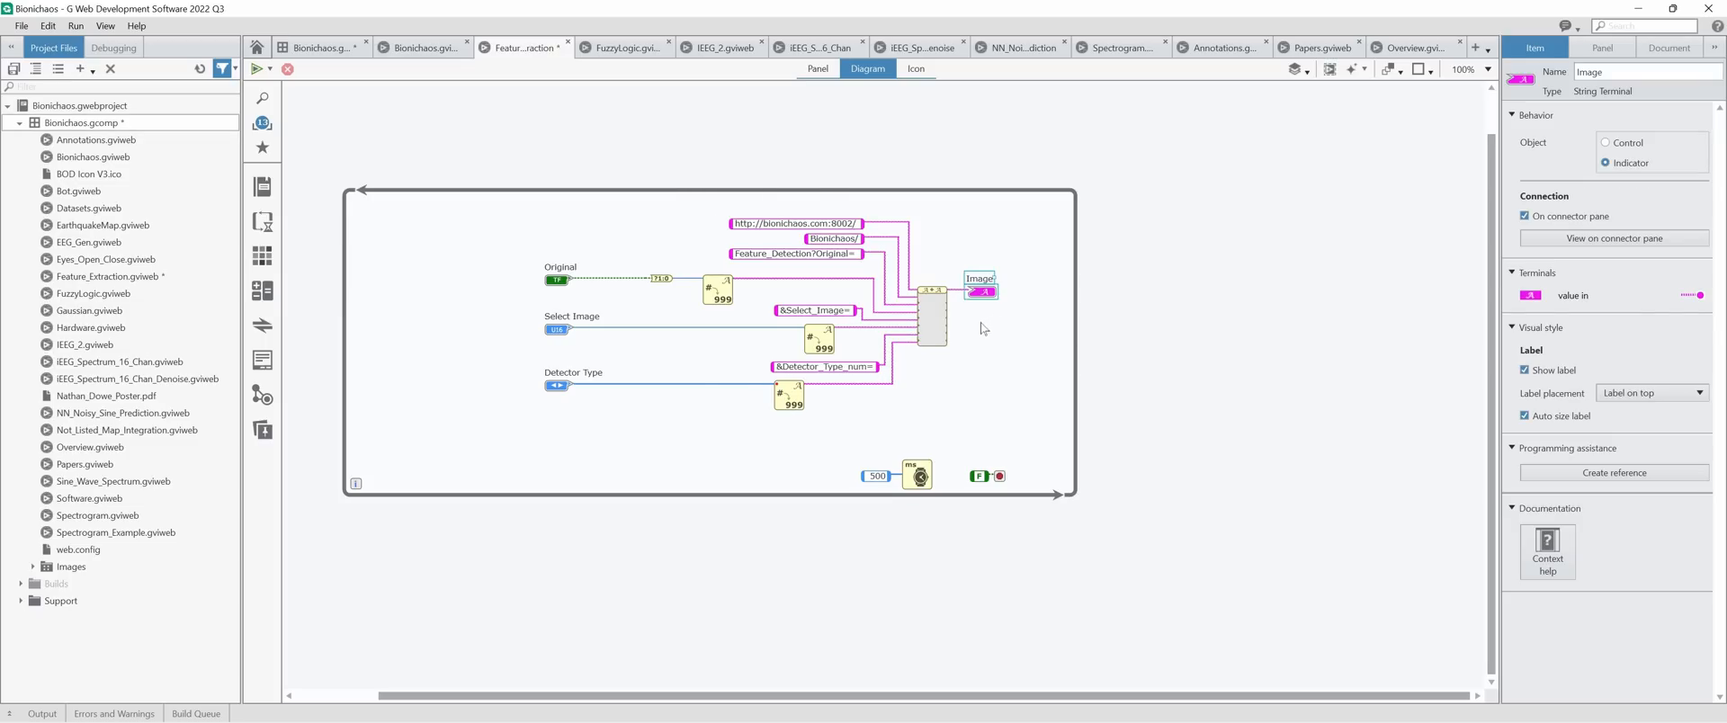
{"action": "mouse_move", "coordinate": [991, 300]}
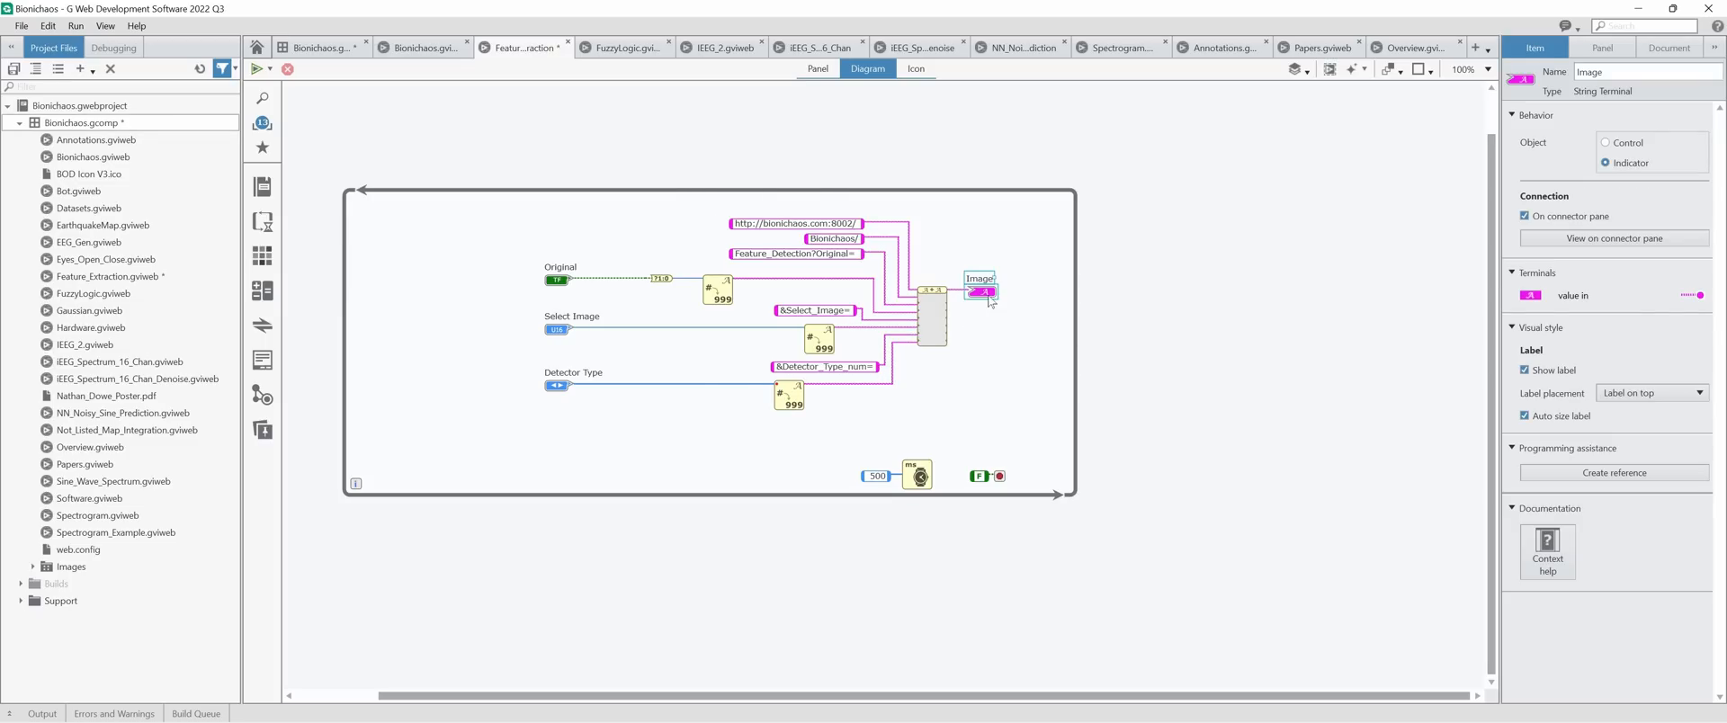
{"action": "left_click", "coordinate": [817, 68]}
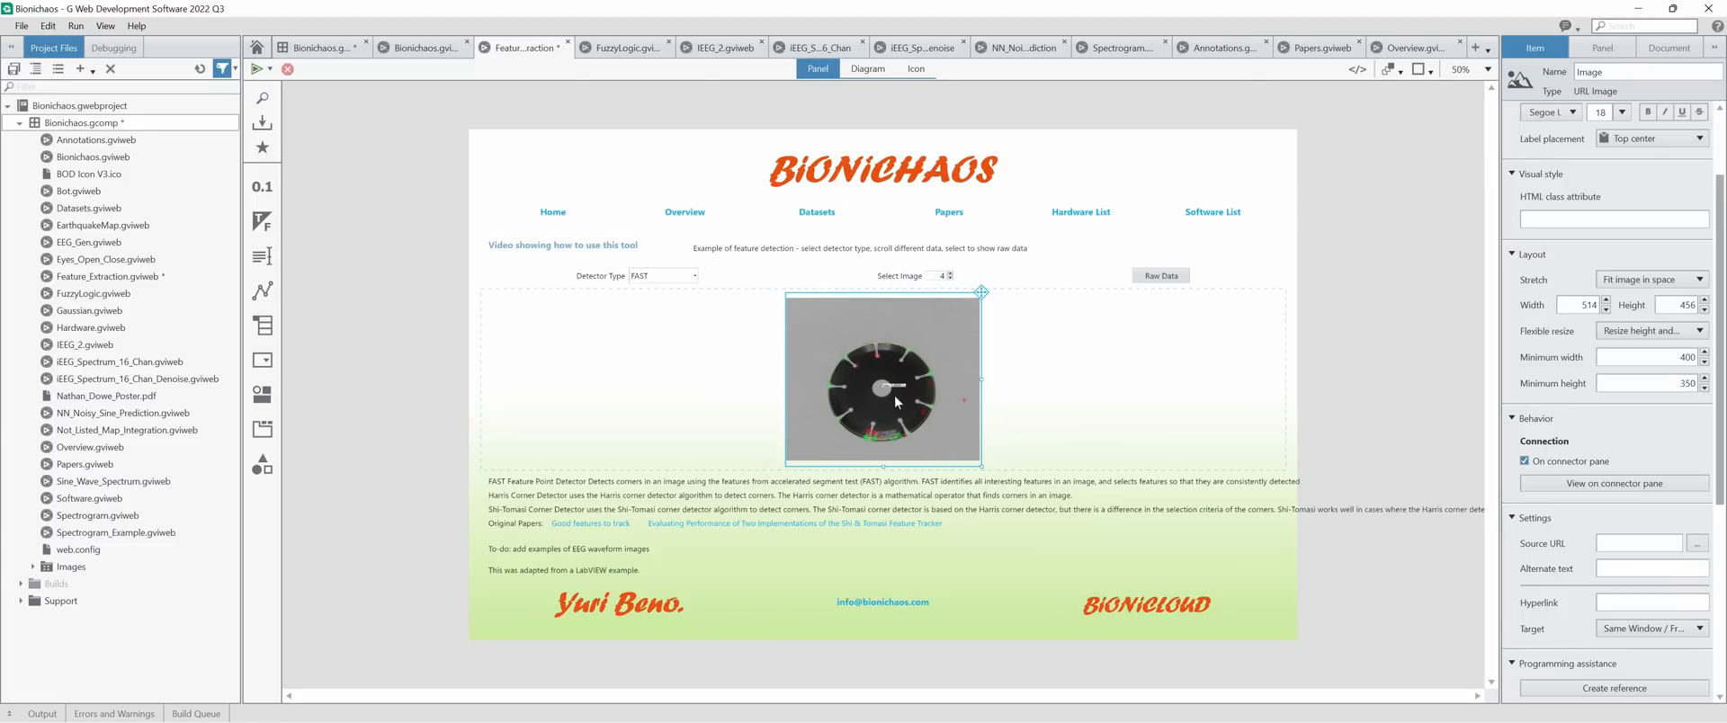
{"action": "left_click", "coordinate": [866, 68]}
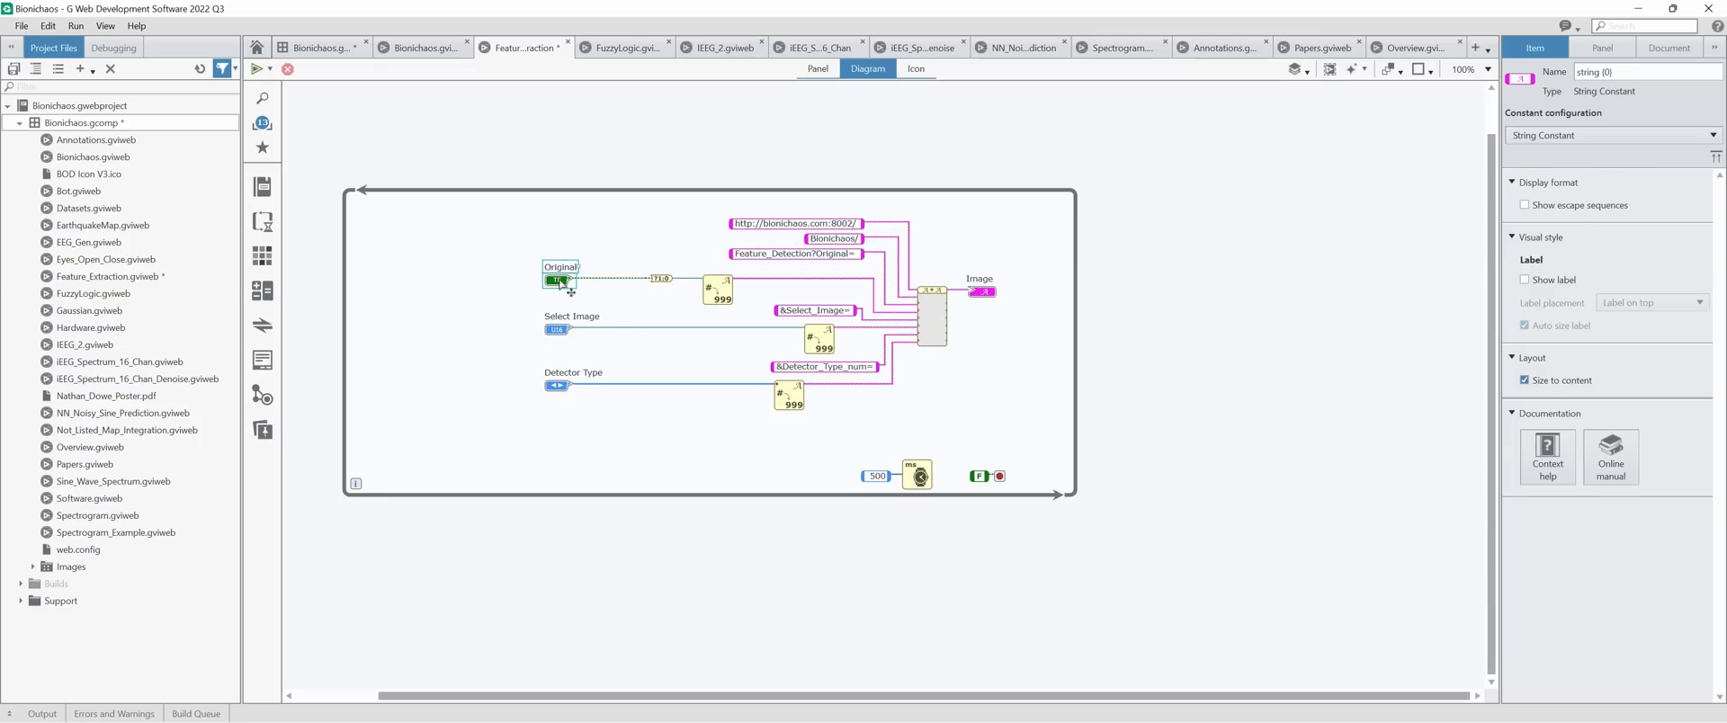
{"action": "left_click", "coordinate": [817, 68]}
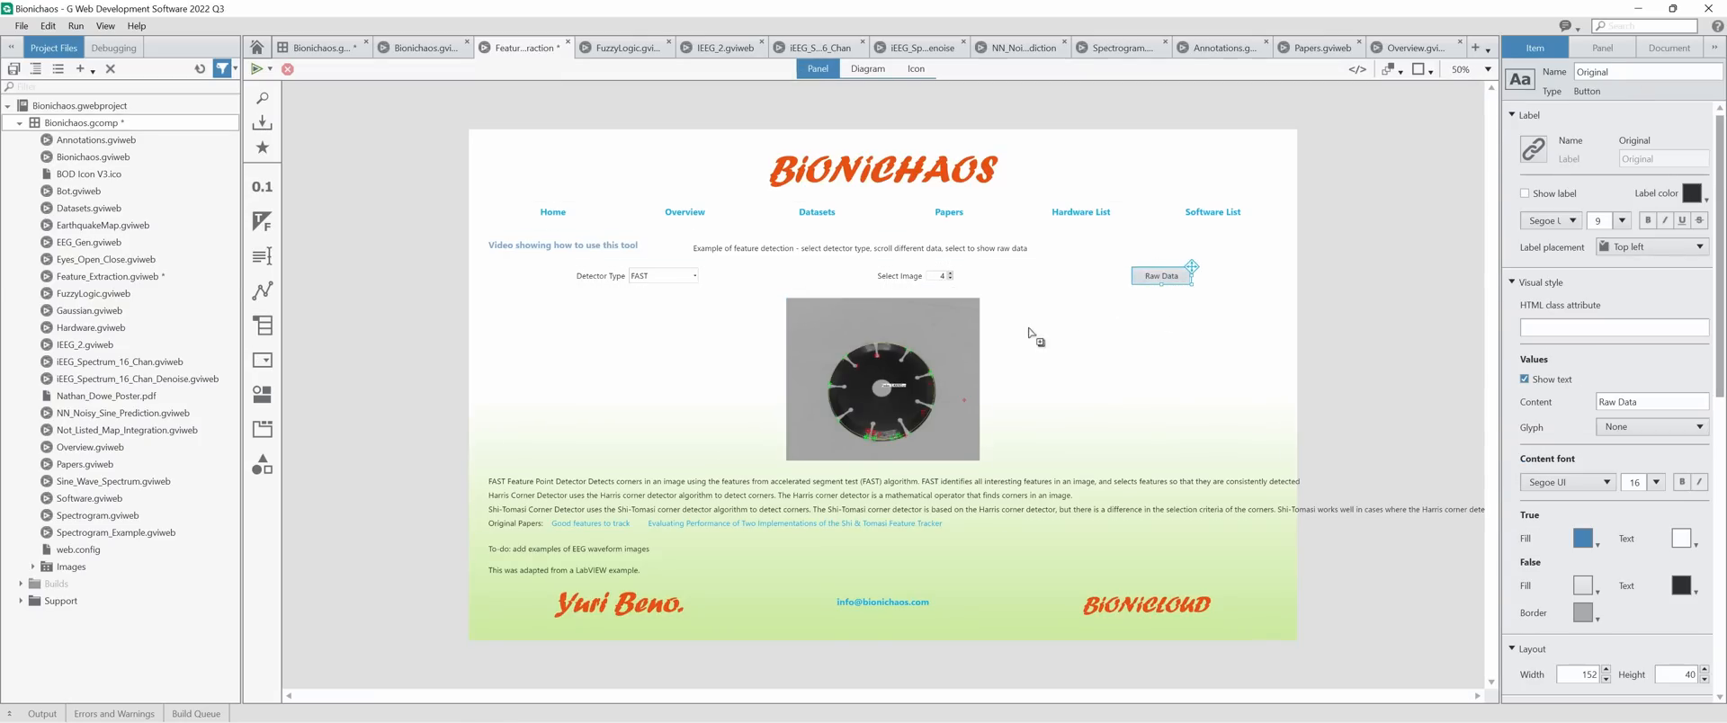
{"action": "left_click", "coordinate": [867, 68]}
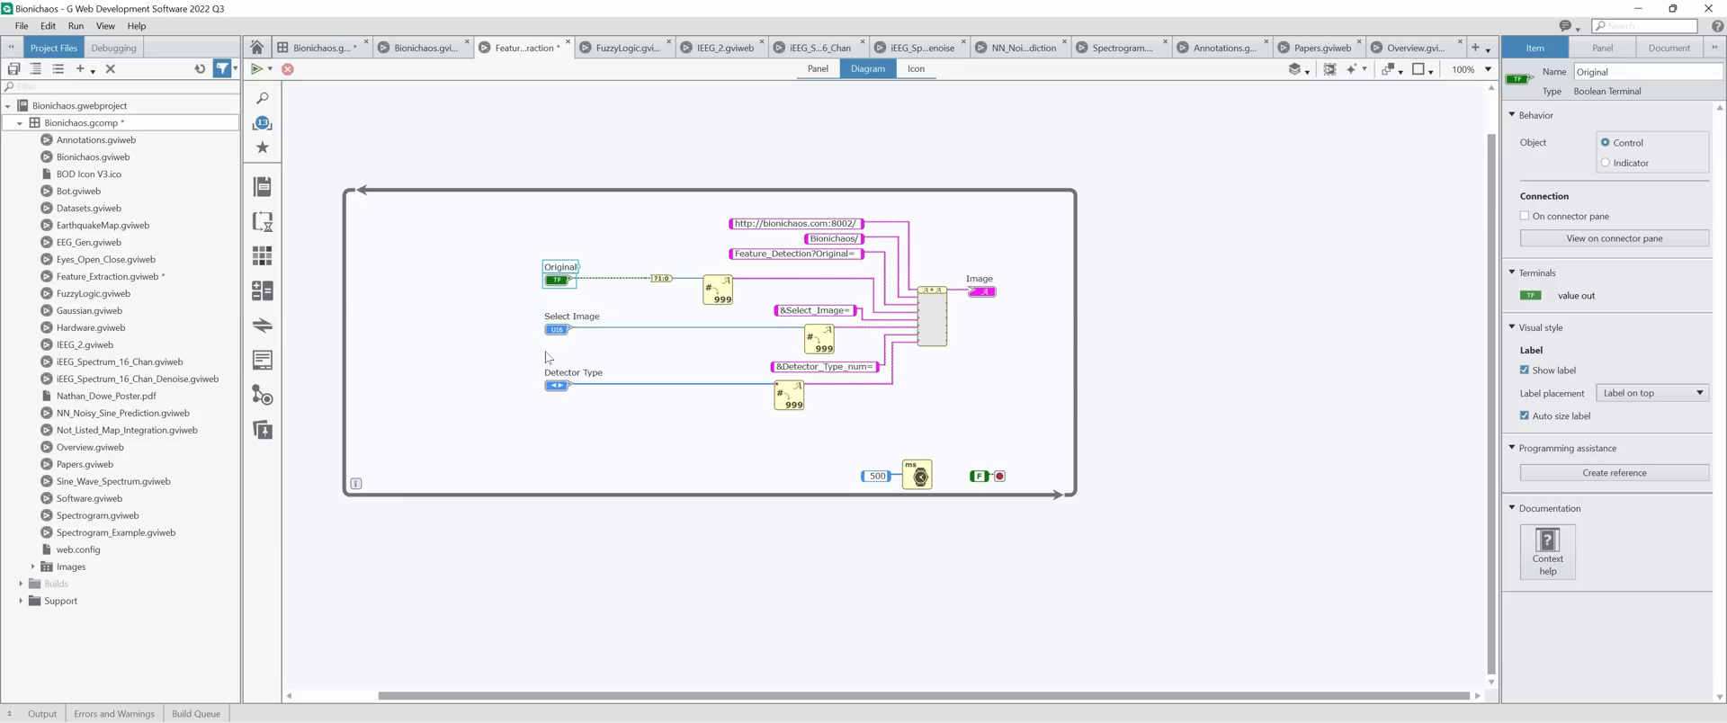
{"action": "mouse_move", "coordinate": [578, 412]}
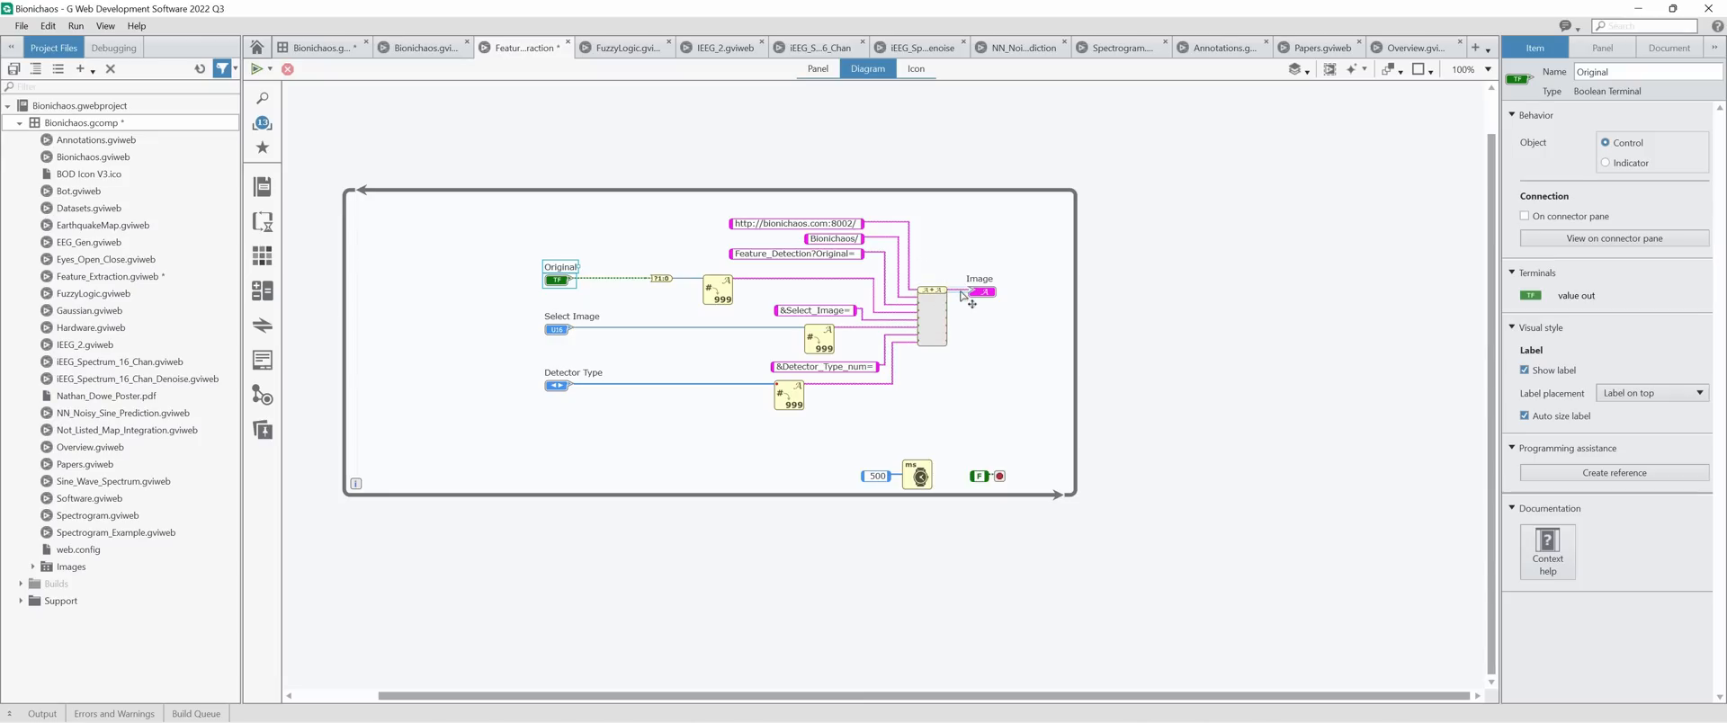
{"action": "mouse_move", "coordinate": [978, 295]}
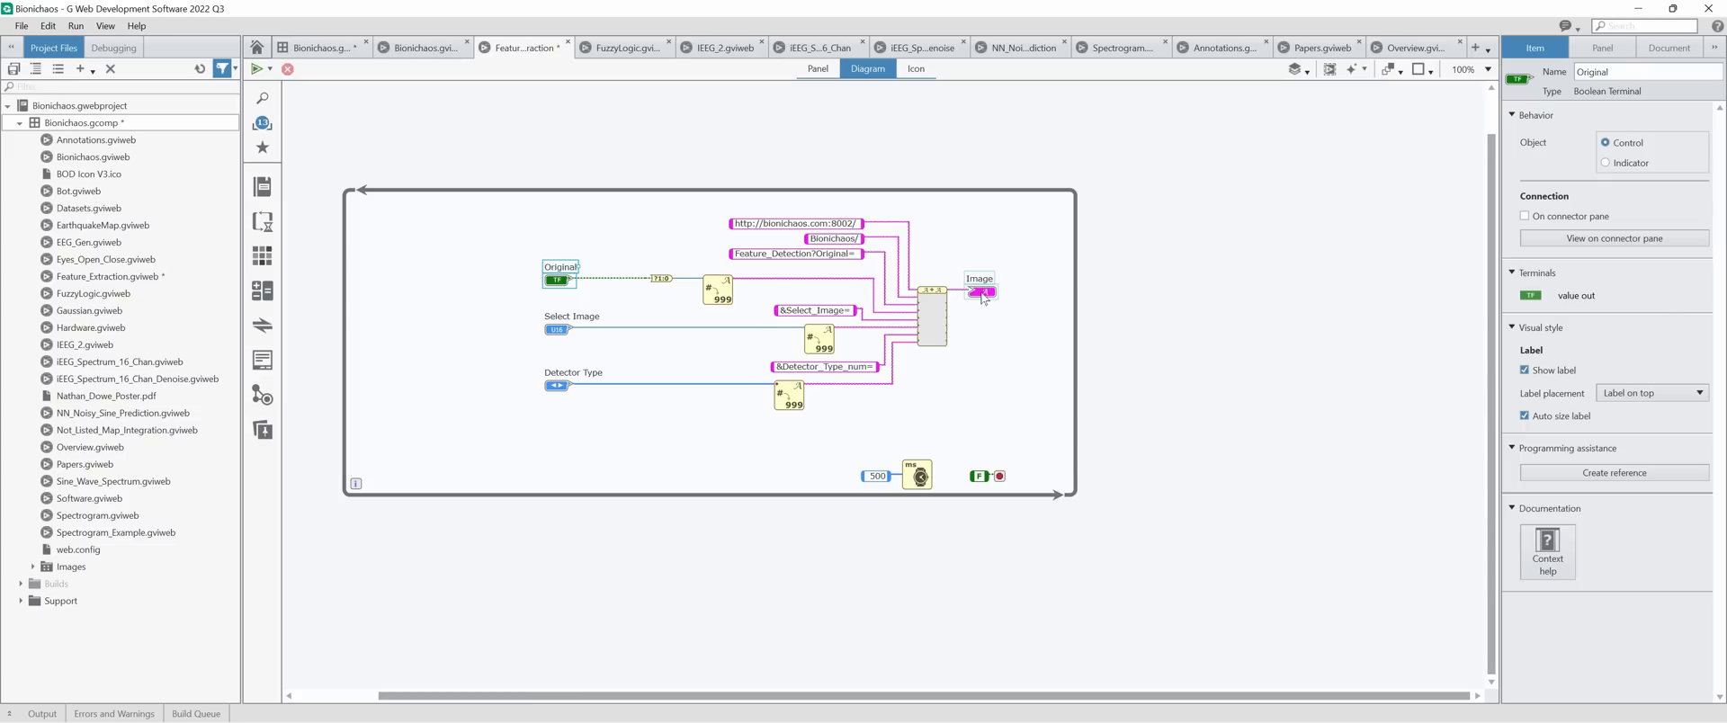
{"action": "left_click", "coordinate": [817, 68]}
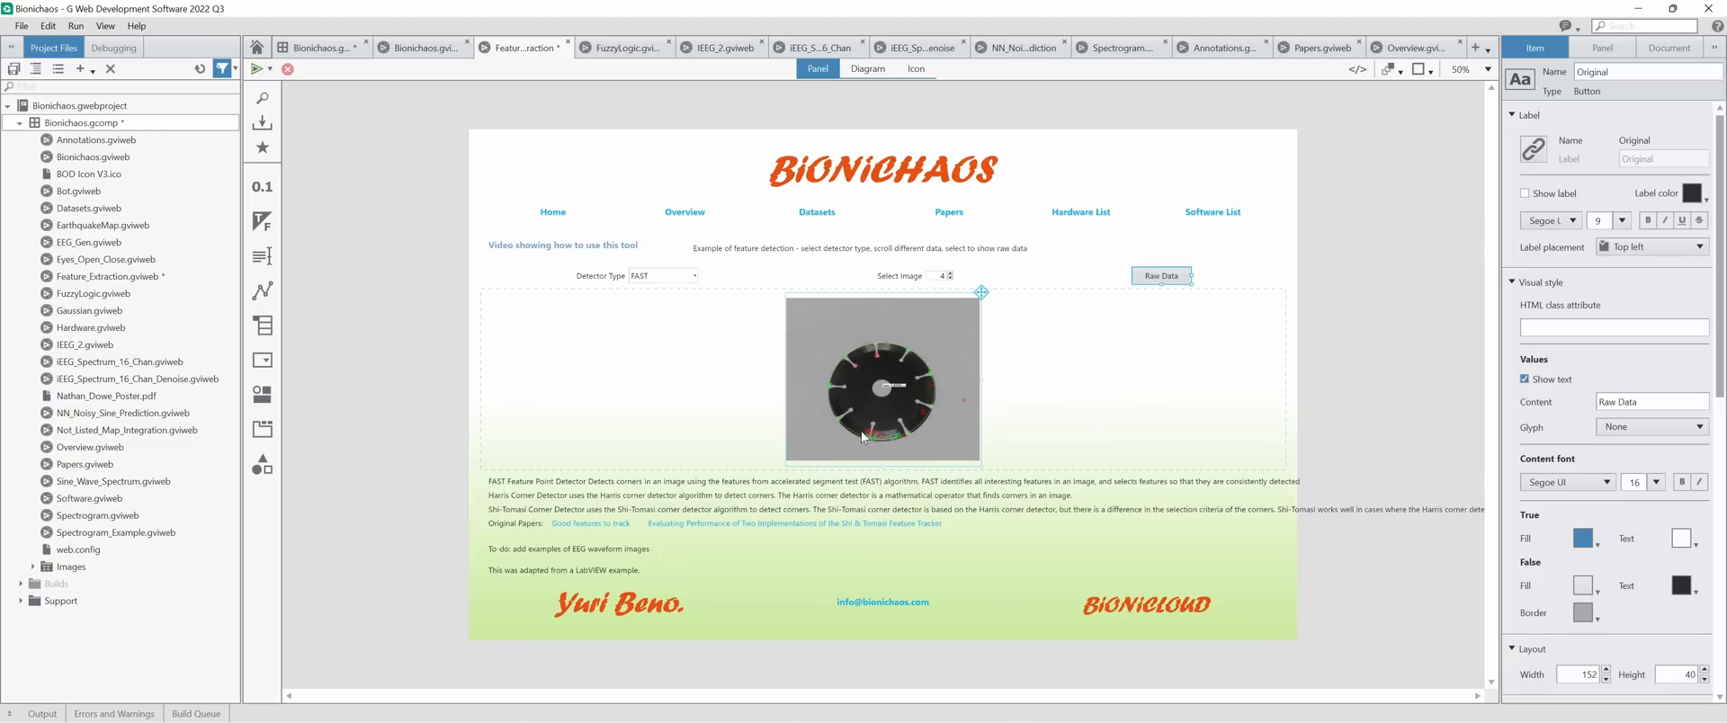
{"action": "mouse_move", "coordinate": [860, 420]}
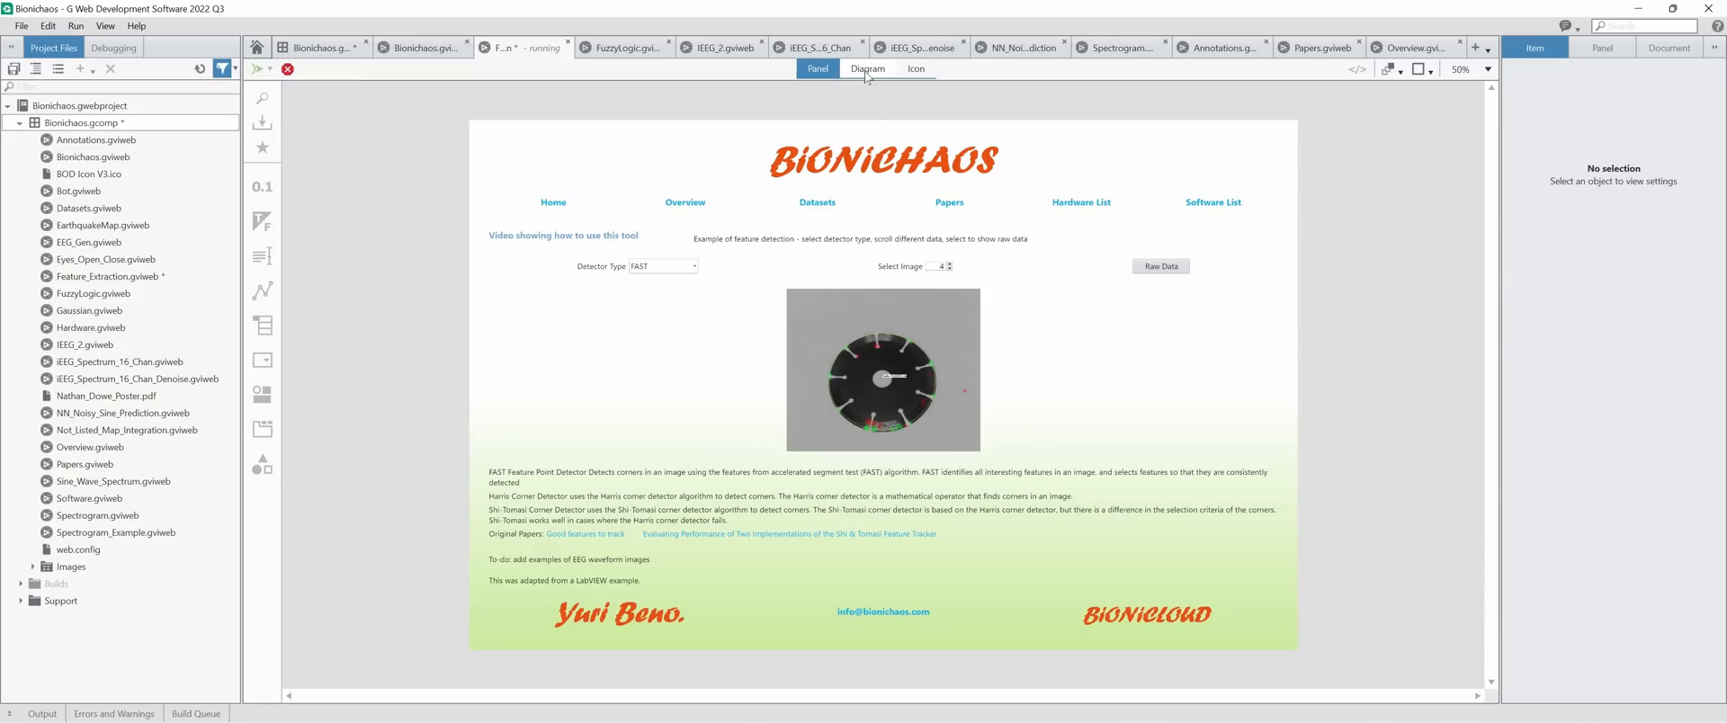
Probe the HTTP request URL wire on the diagram and check the running page's output.
{"action": "left_click", "coordinate": [867, 69]}
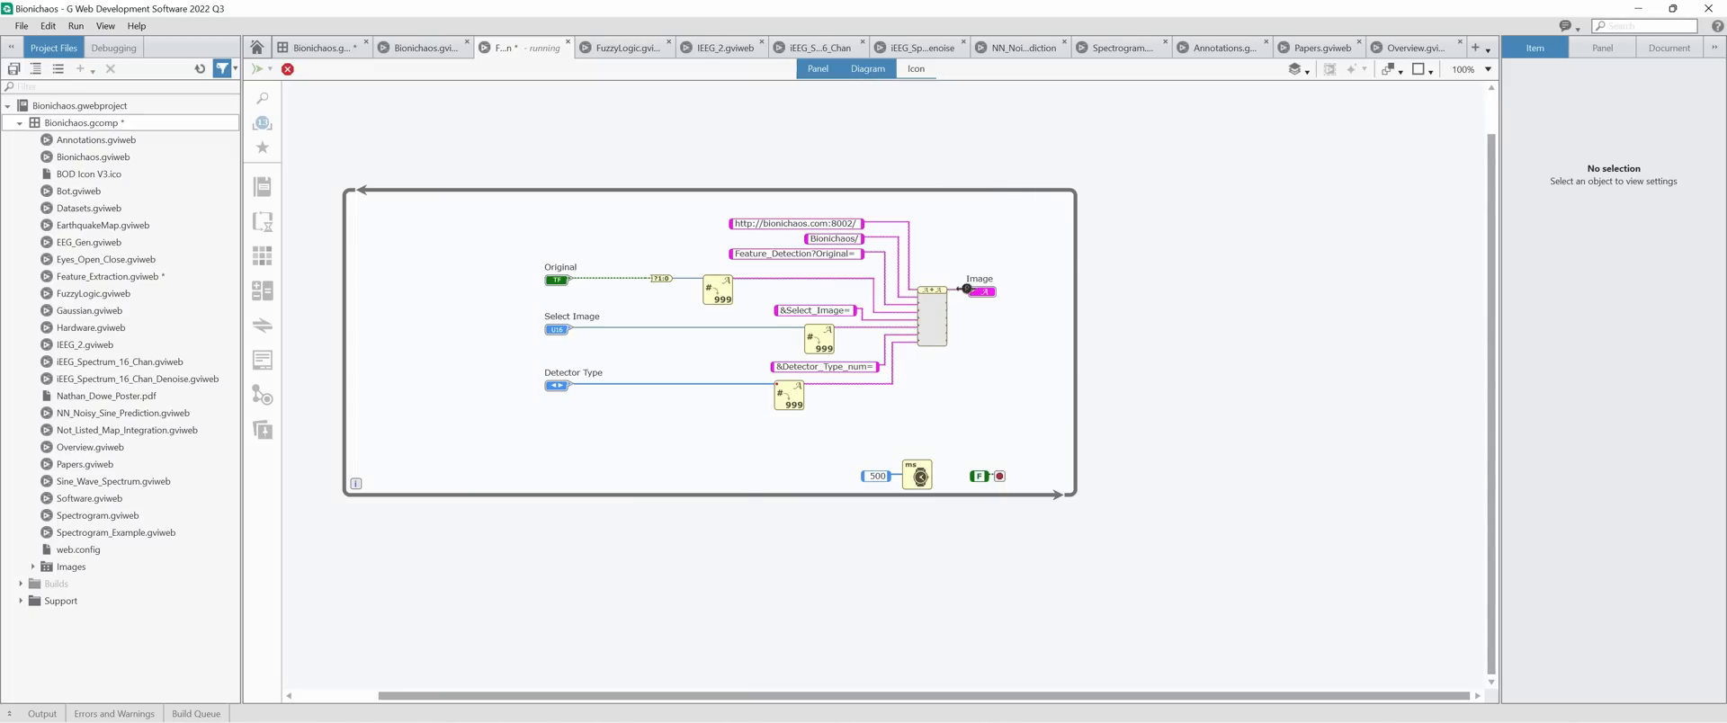
{"action": "left_click", "coordinate": [111, 47]}
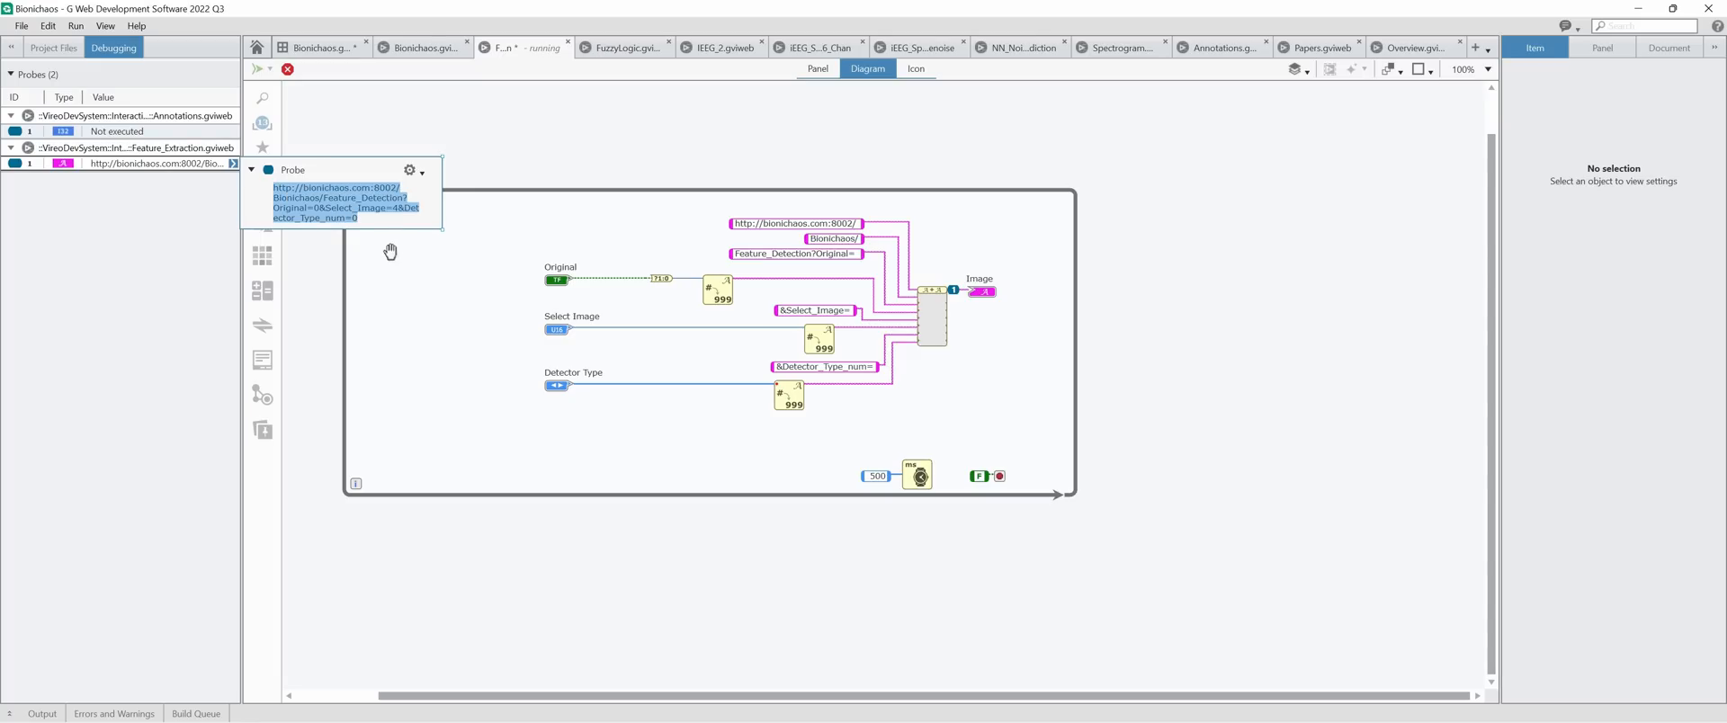
{"action": "left_click", "coordinate": [817, 69]}
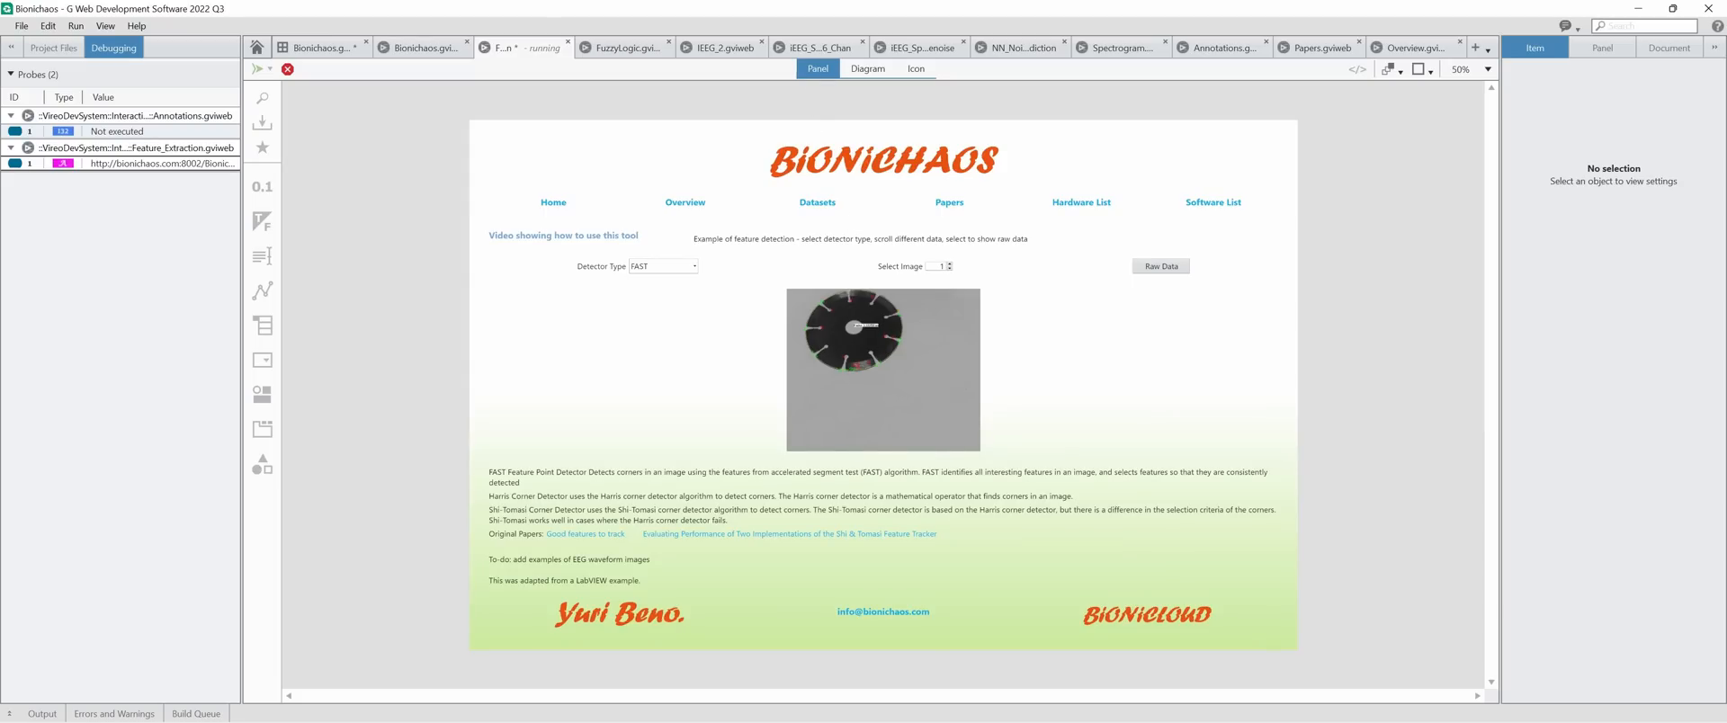
{"action": "mouse_move", "coordinate": [540, 428]}
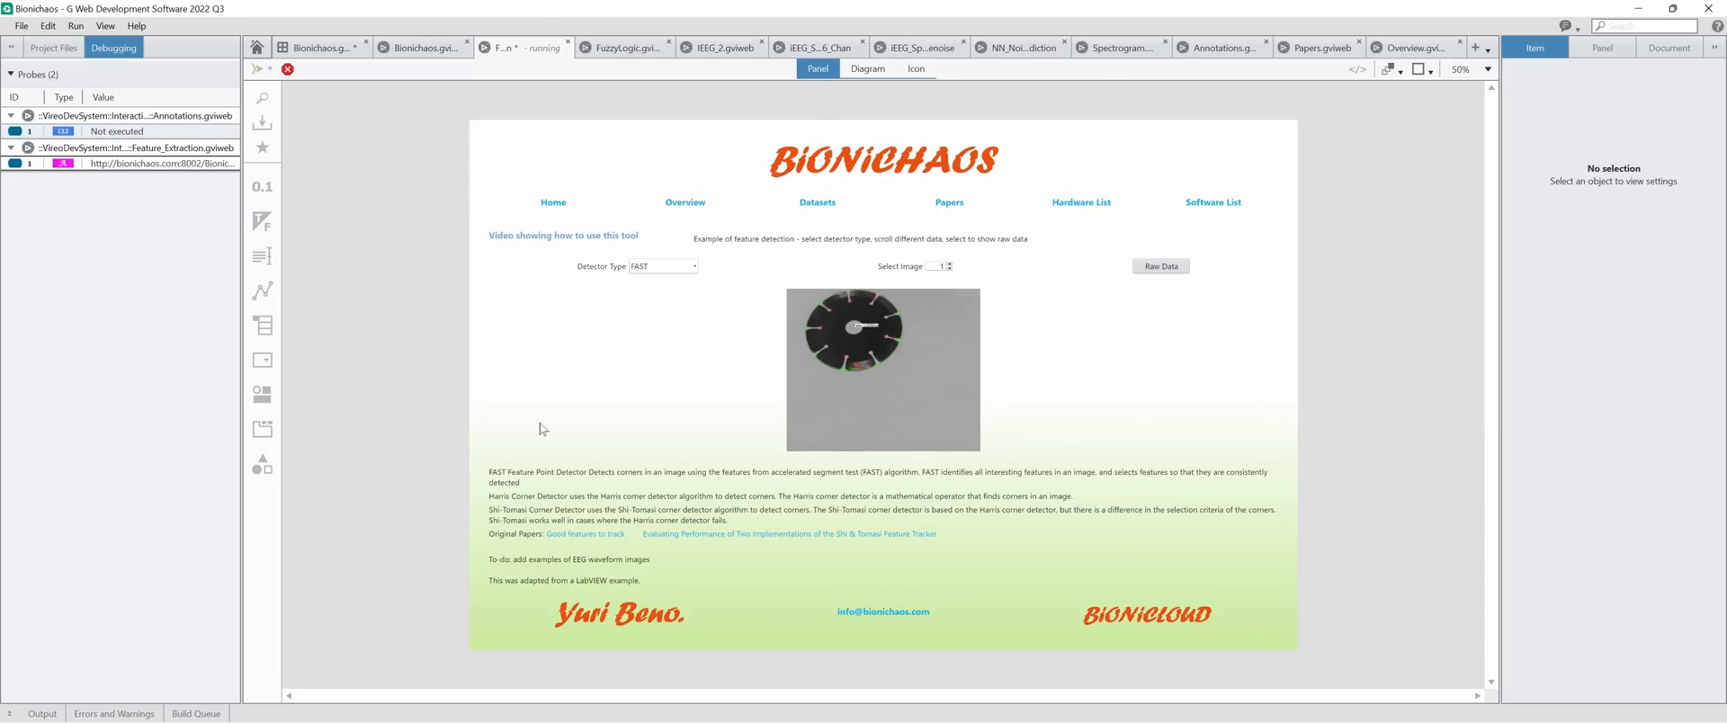
{"action": "mouse_move", "coordinate": [663, 319]}
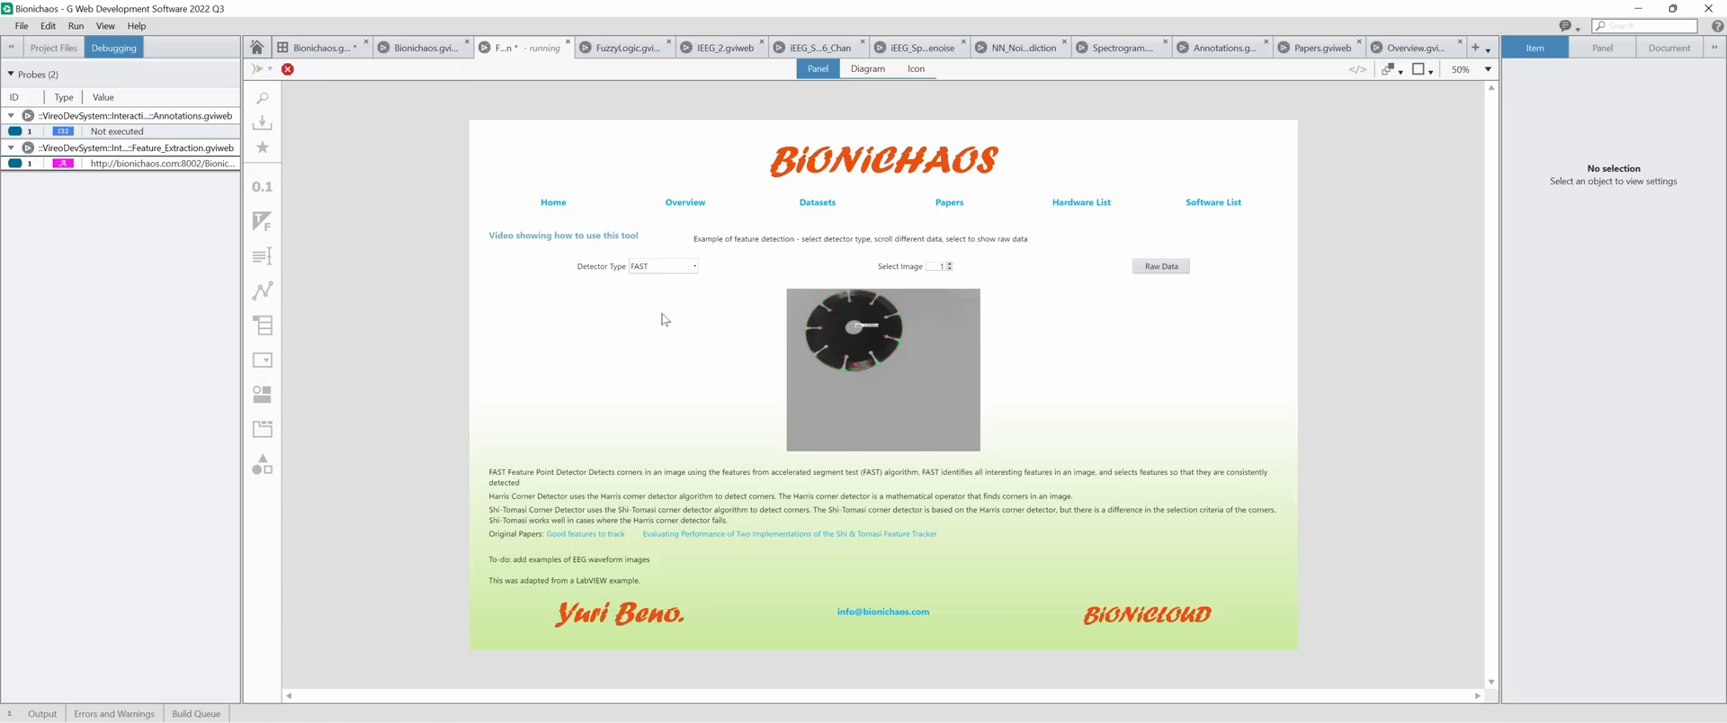
{"action": "mouse_move", "coordinate": [640, 356]}
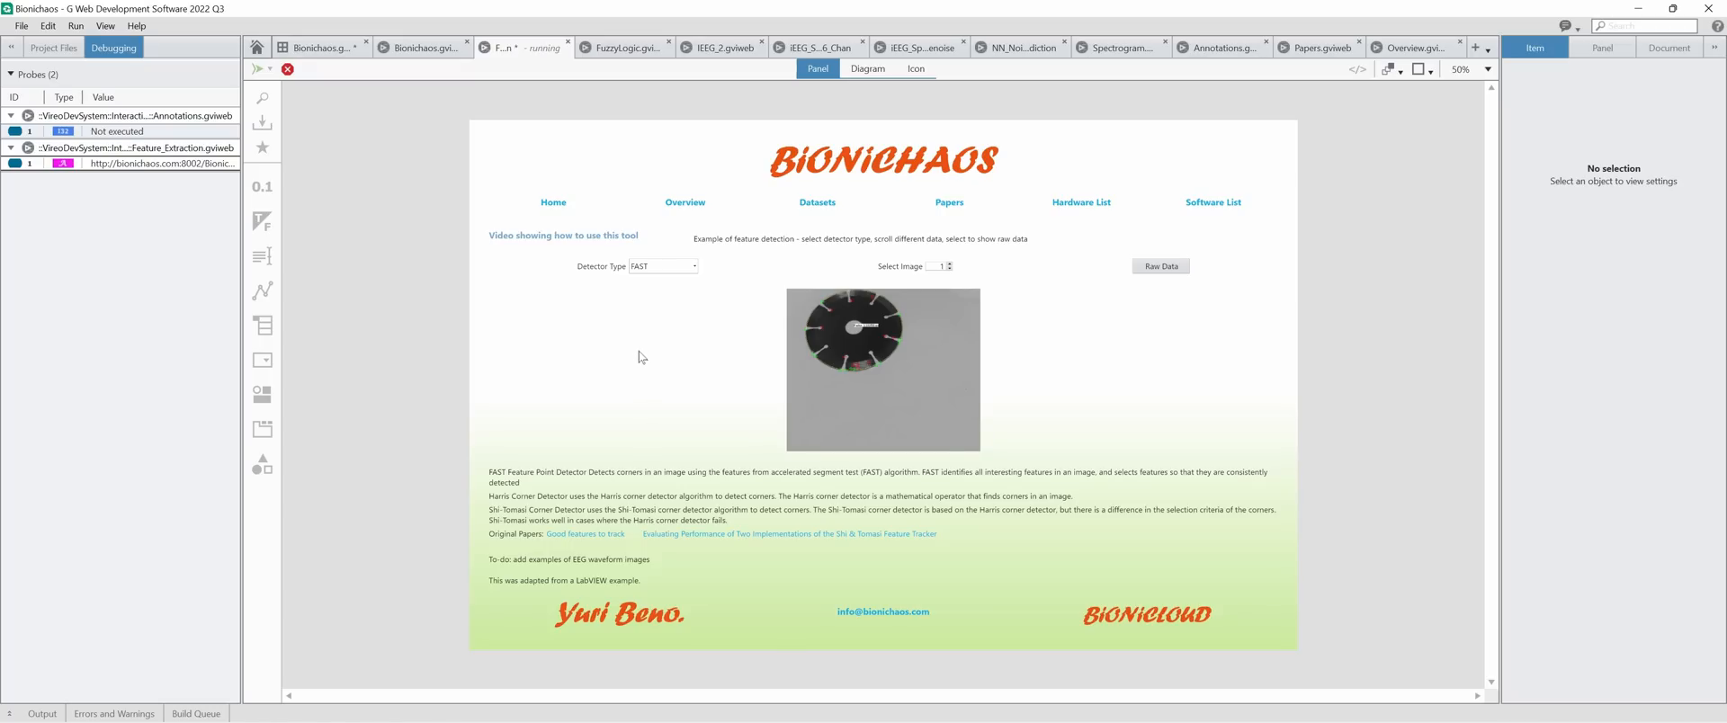
{"action": "mouse_move", "coordinate": [741, 76]}
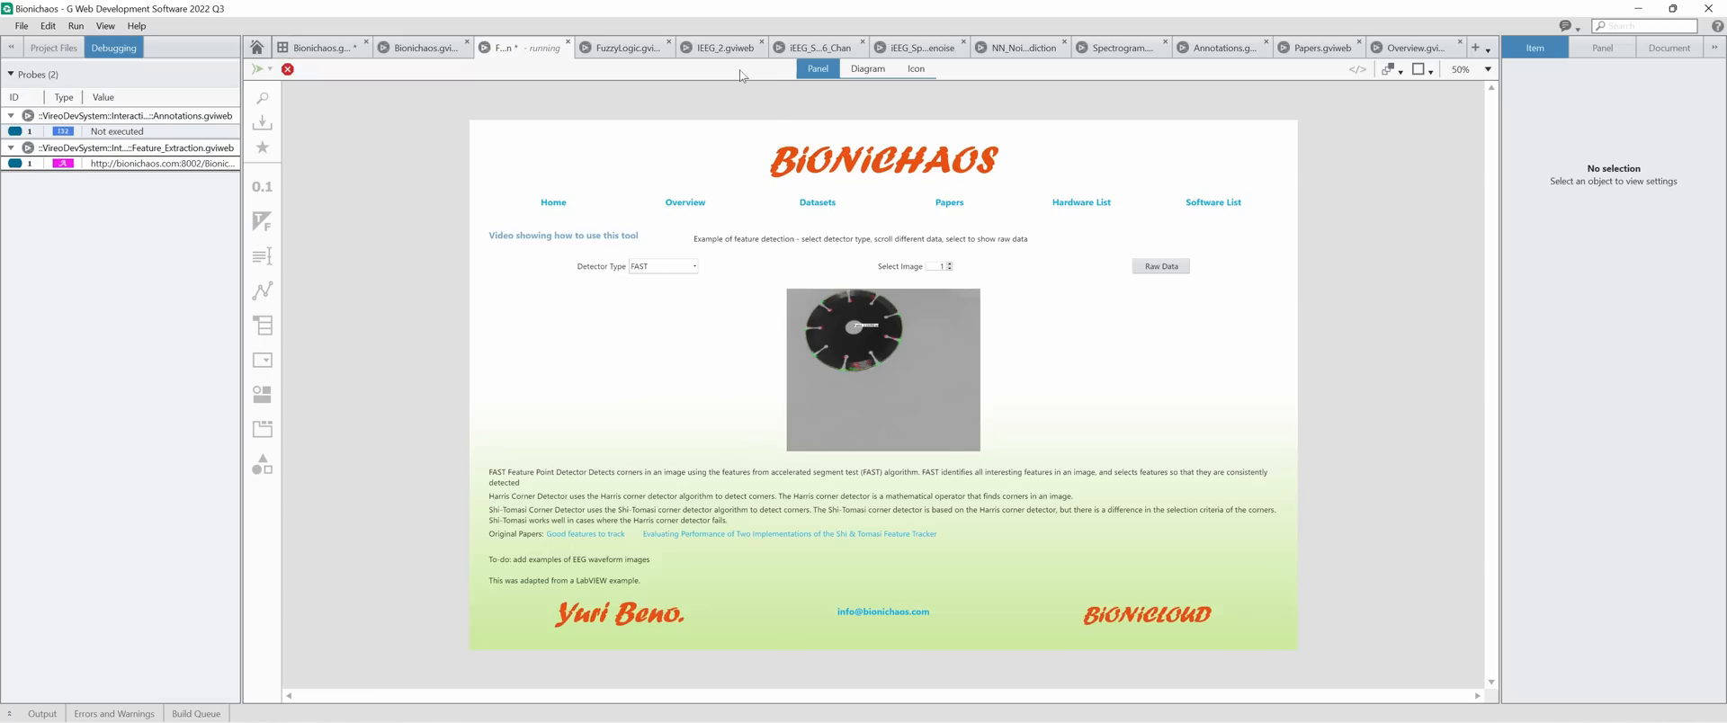
{"action": "left_click", "coordinate": [867, 68]}
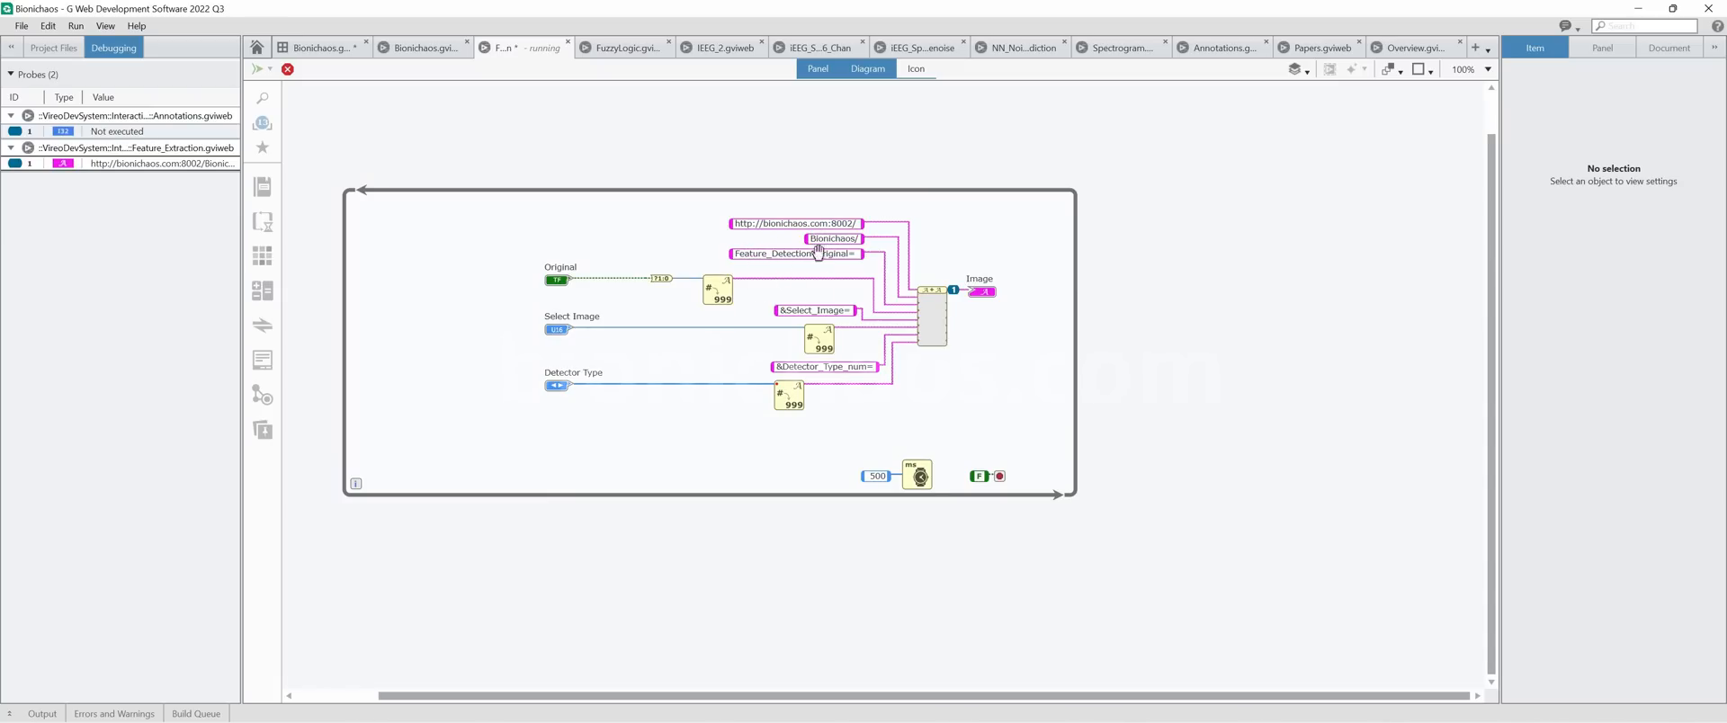